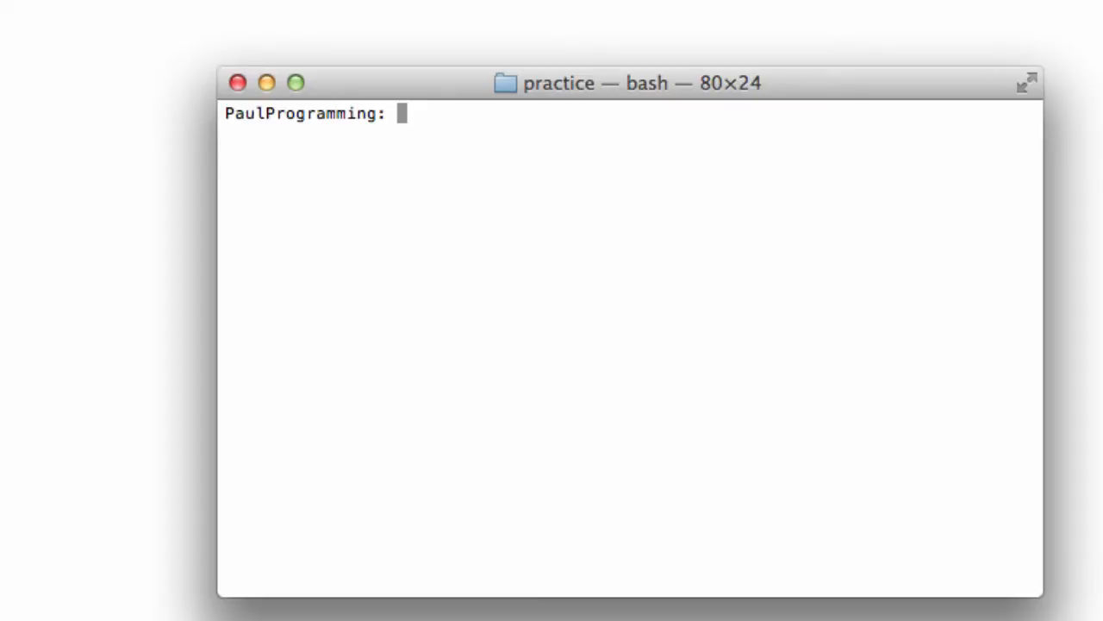
mouse_move(481, 123)
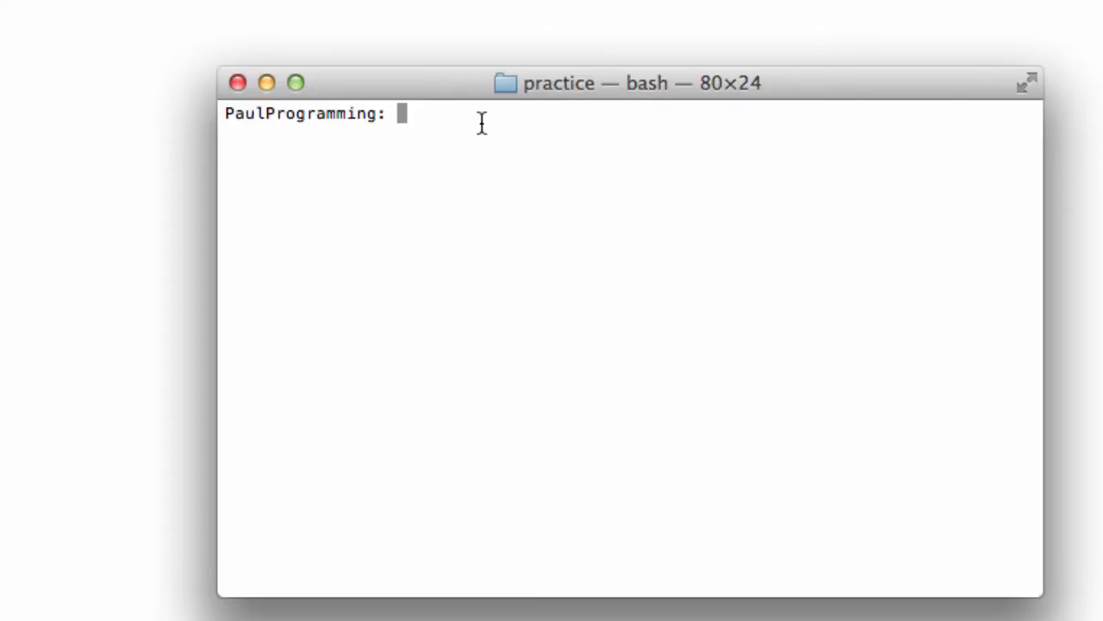
mouse_move(474, 132)
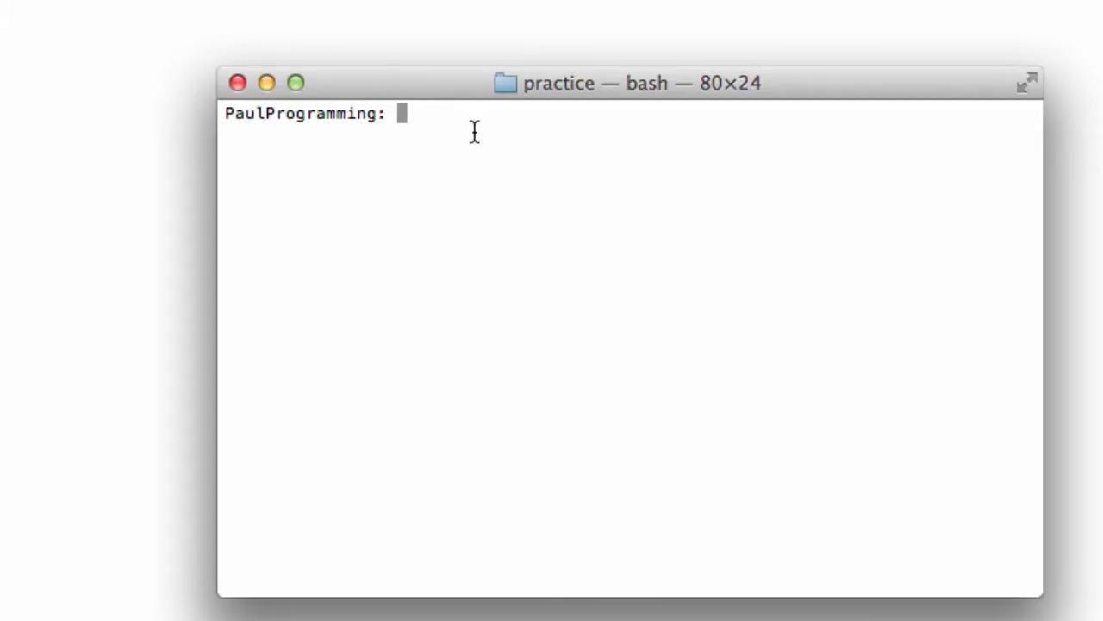
mouse_move(440, 136)
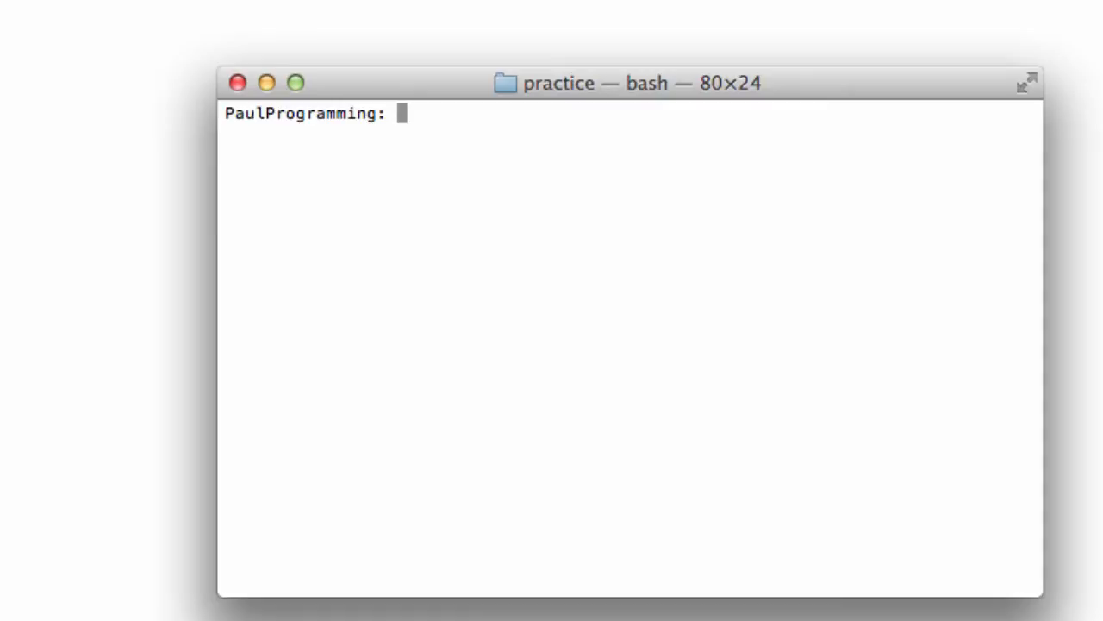
Step: Create an empty main.cpp with touch and confirm it appears in the ls listing
type("ls")
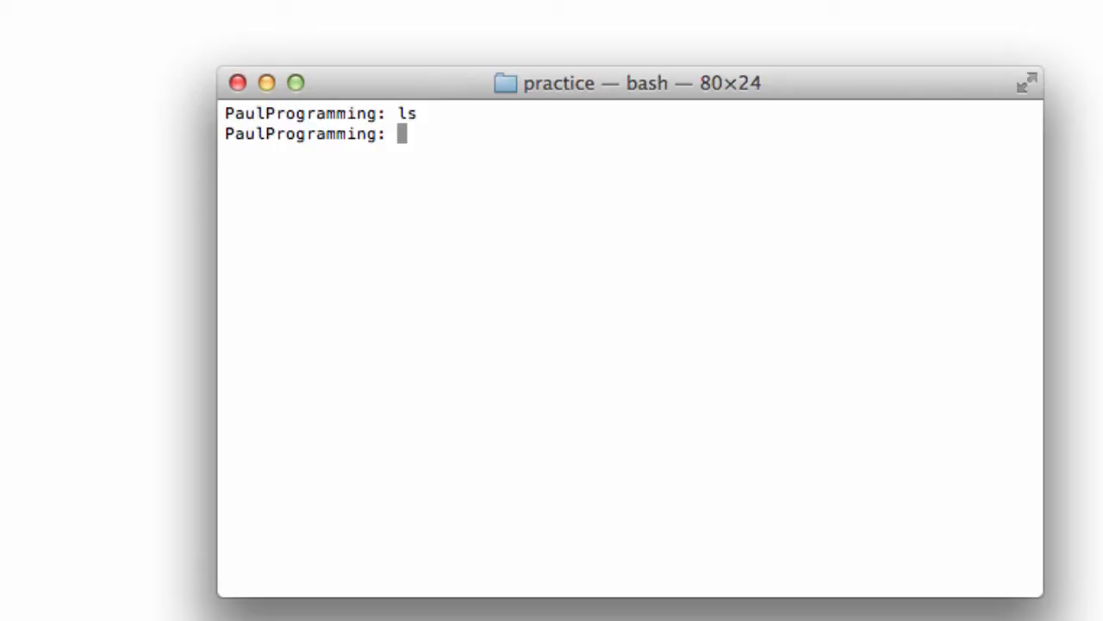
type("touch")
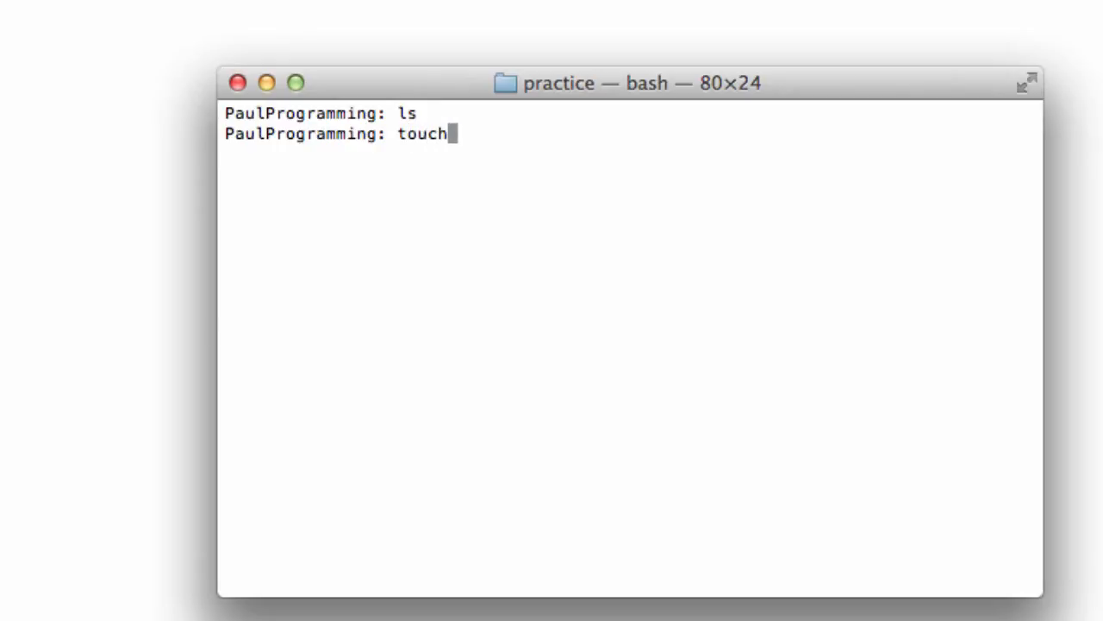
type("main.cpp")
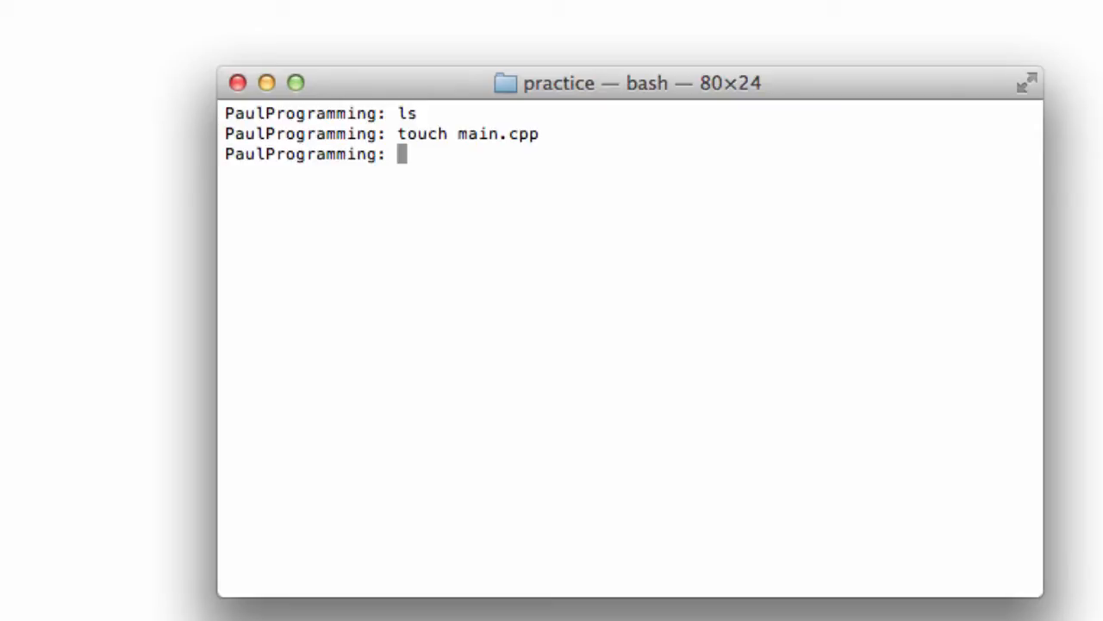
type("ls")
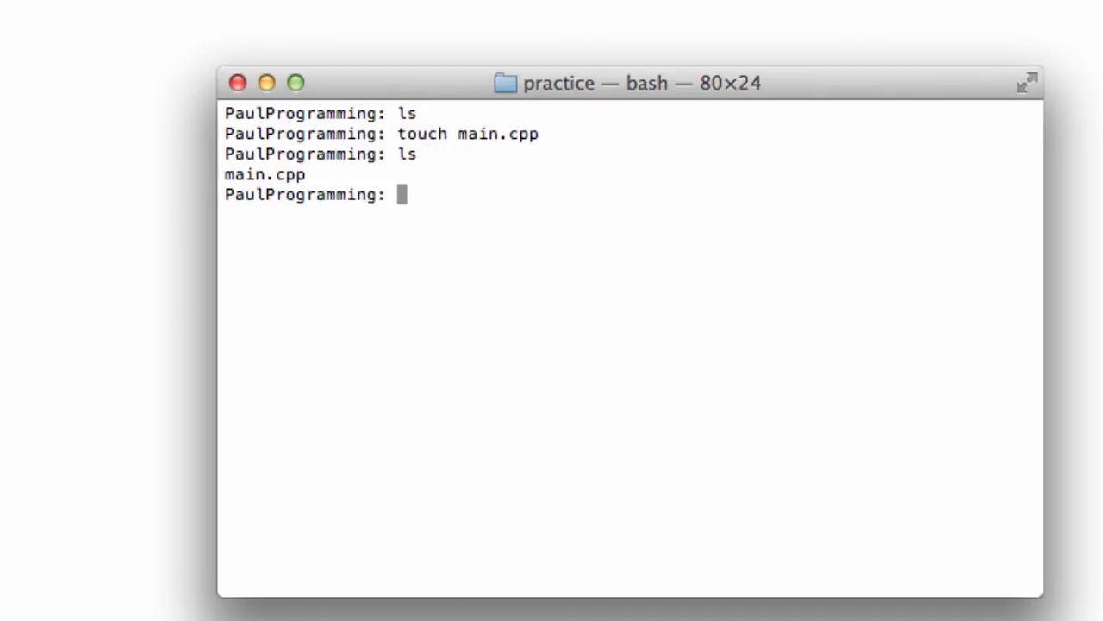
double_click(265, 174)
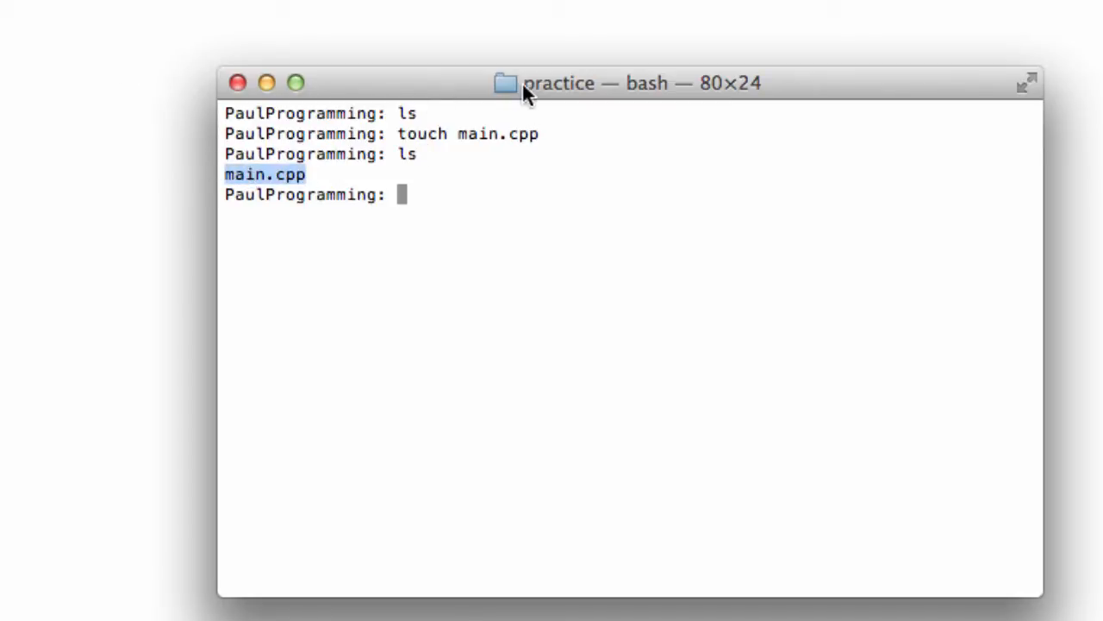
mouse_move(449, 196)
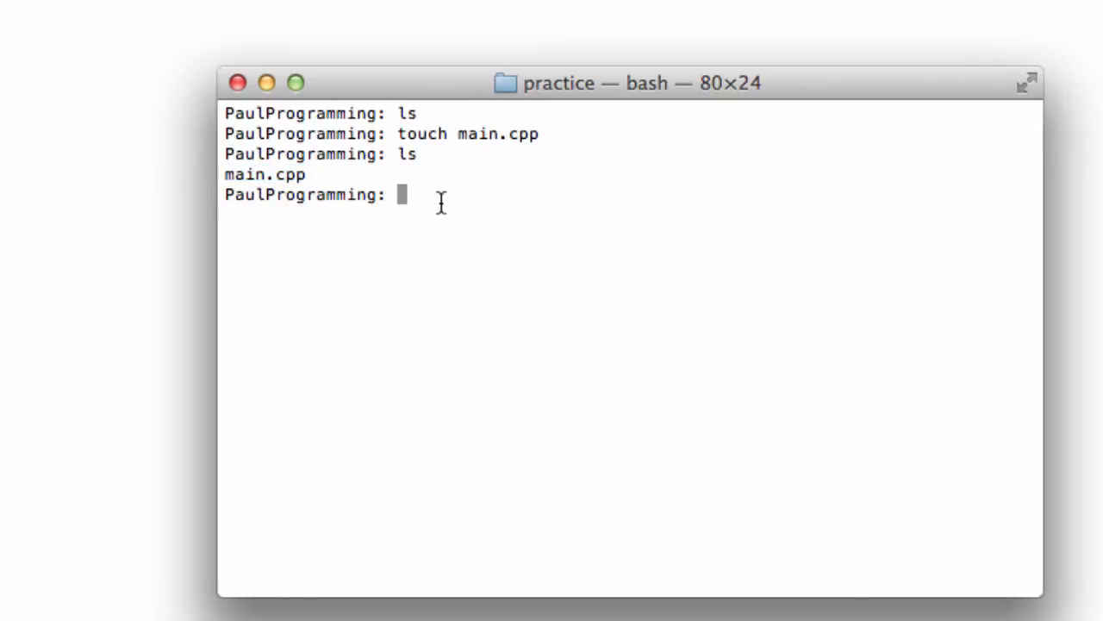
Step: Open main.cpp in Sublime Text with the 'open main.cpp' command
type("o")
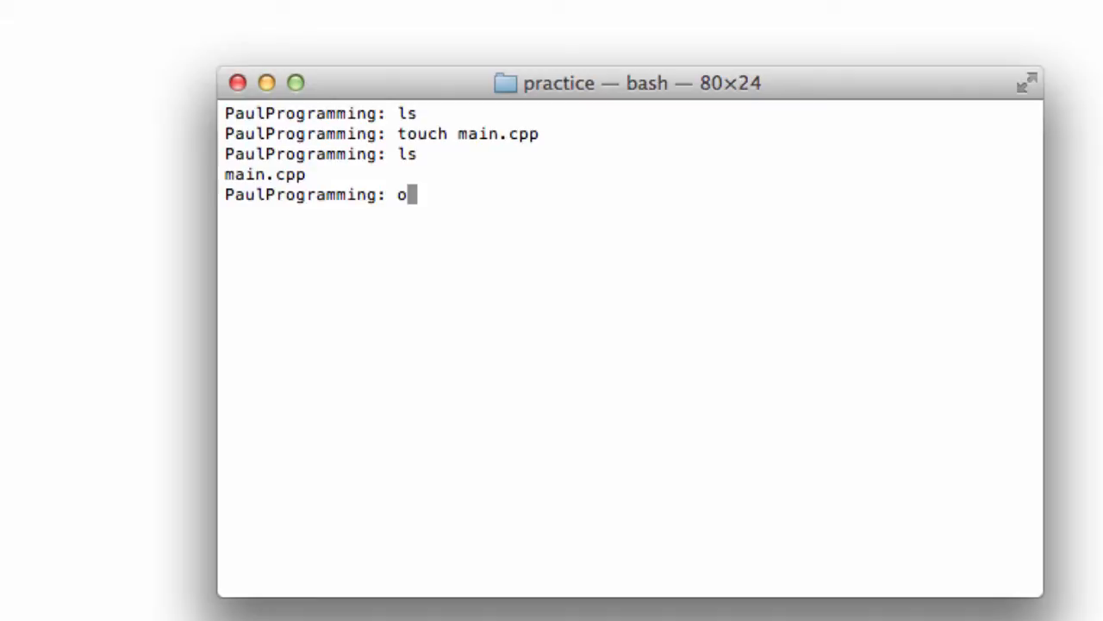
type("pen main.cpp")
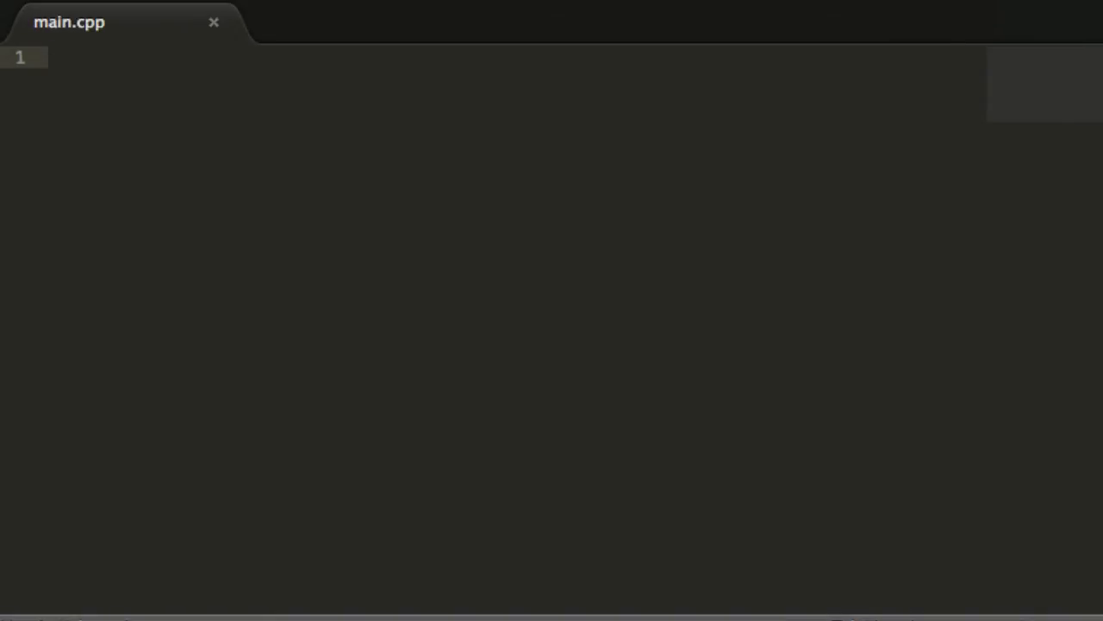
Step: Add #include <cstdlib> and #include <iostream> at the top of main.cpp
type("#")
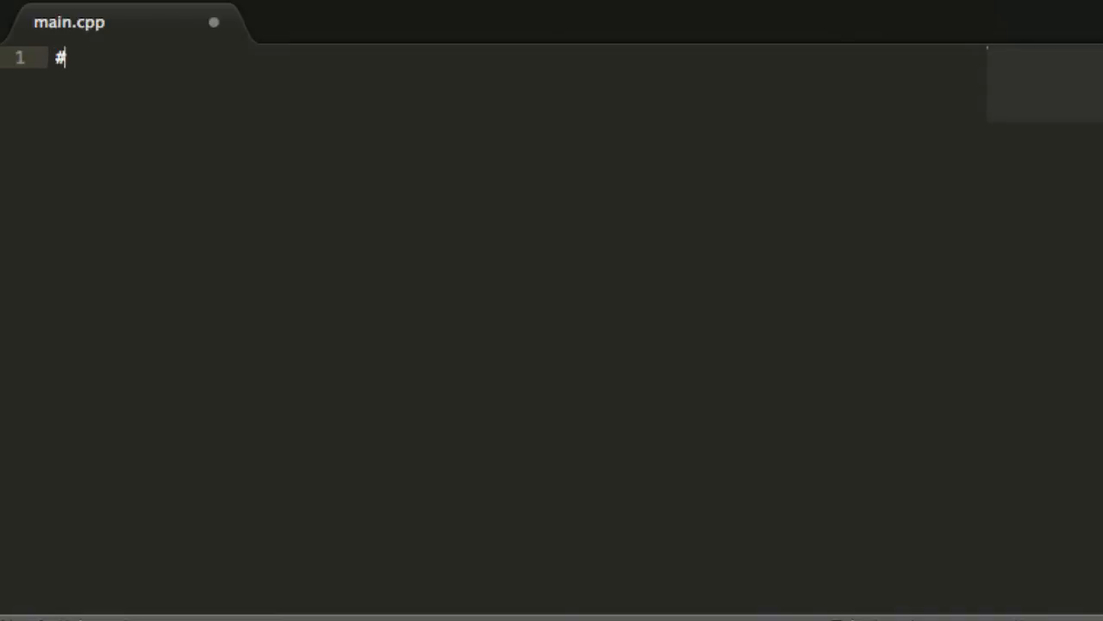
type("include")
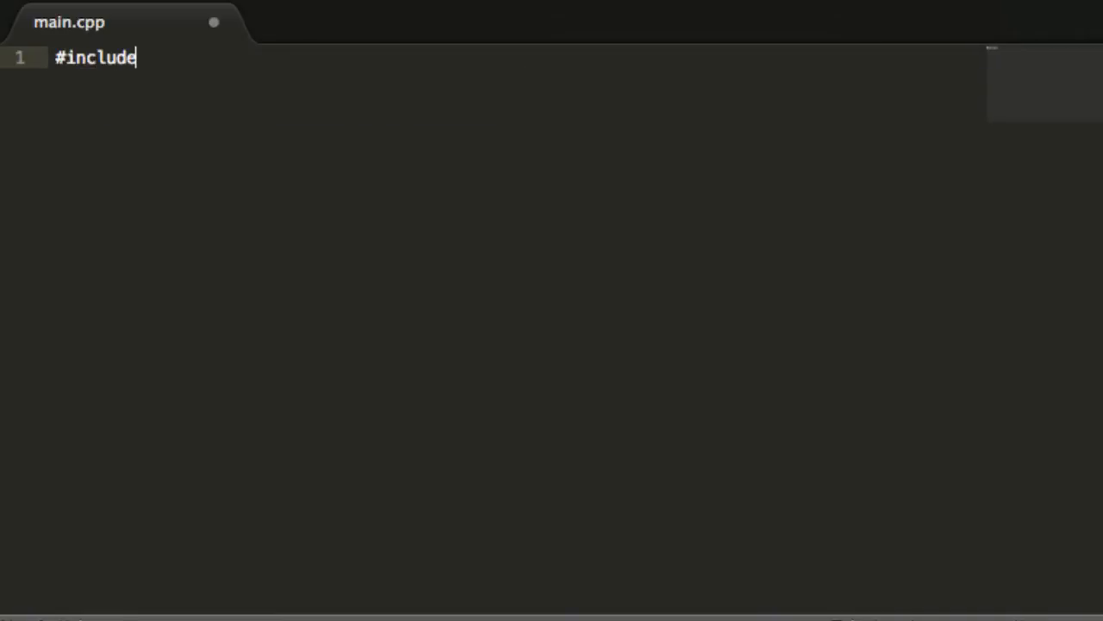
type("<cst")
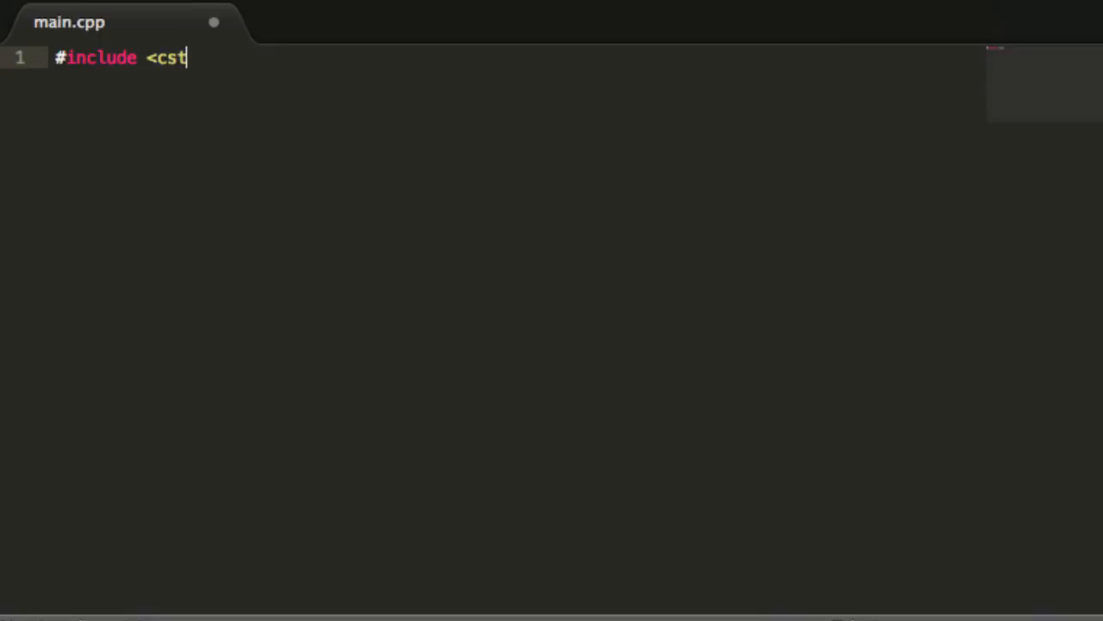
type("dlib>")
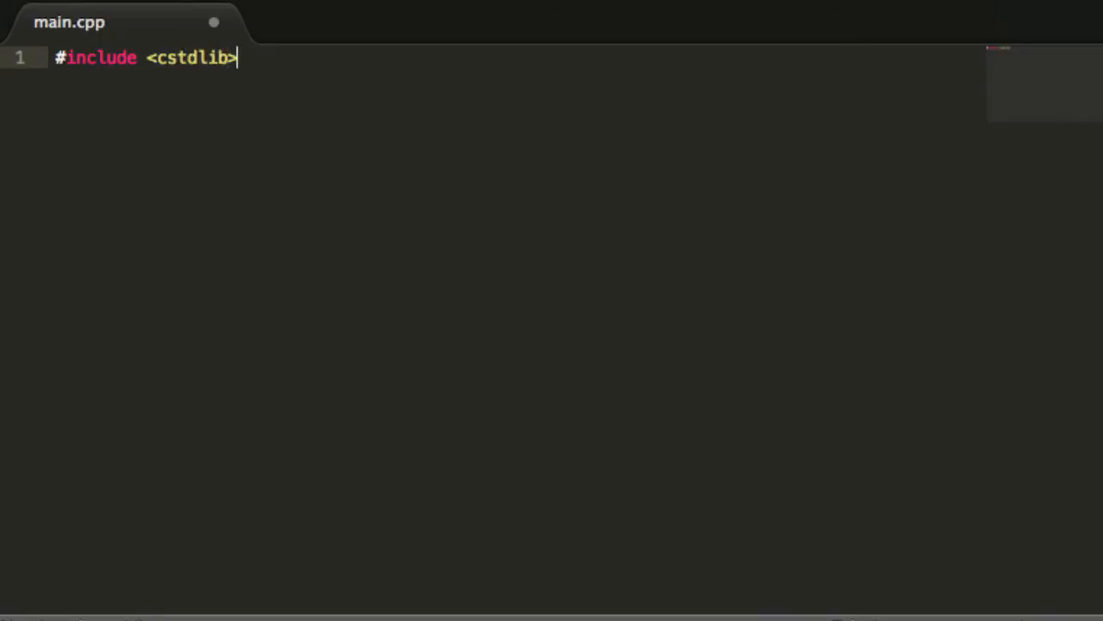
type("#include <ios")
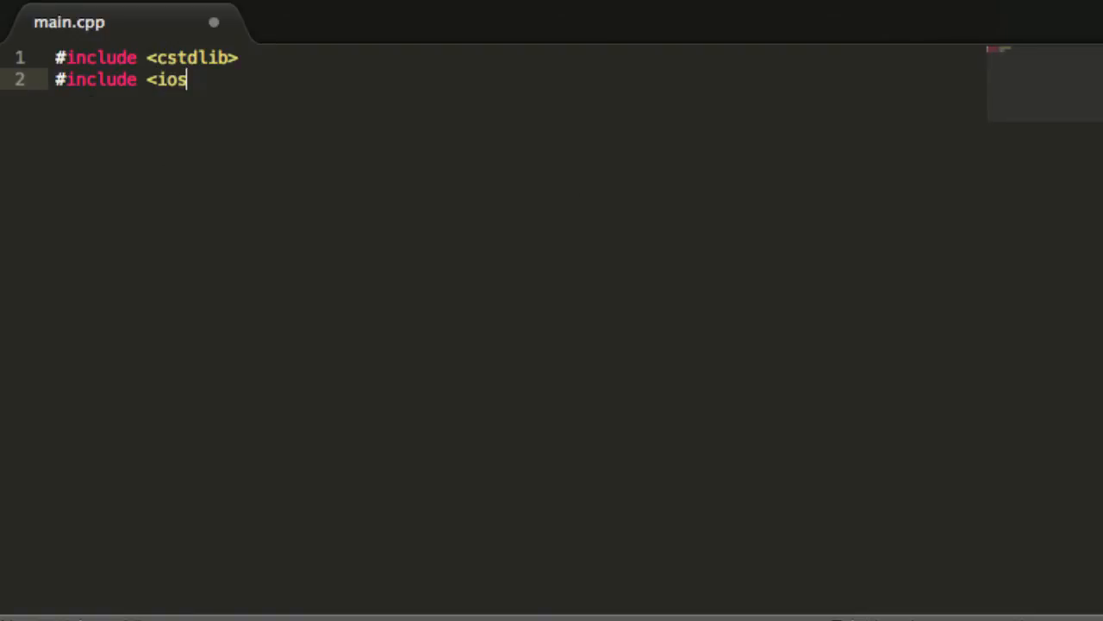
type("tream>")
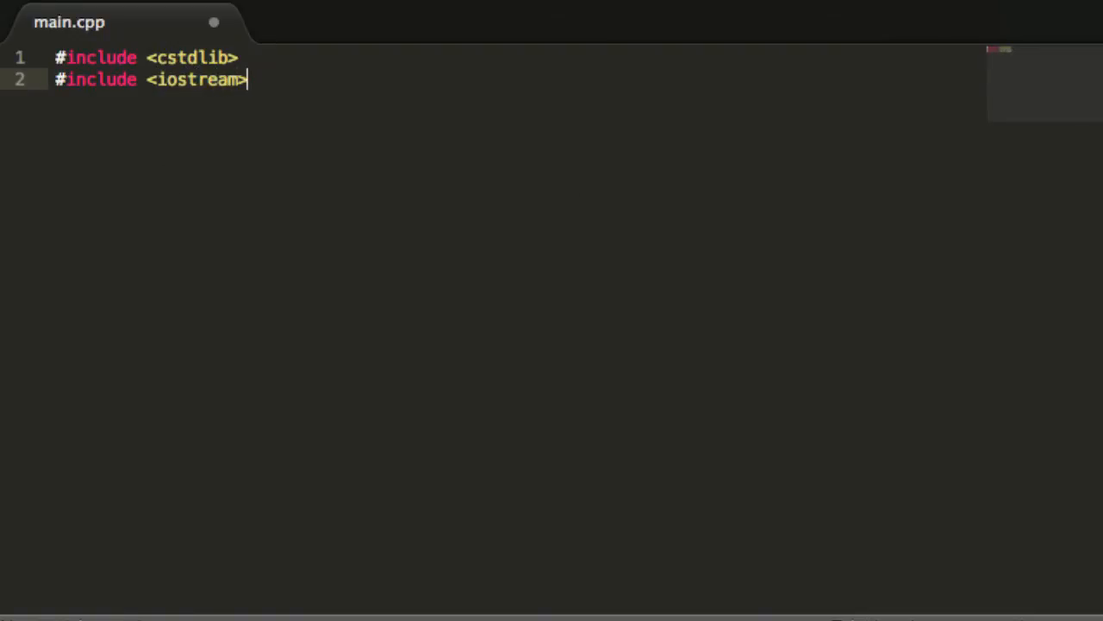
Step: Add 'using namespace std;' and an autocompleted int main() header
type("using")
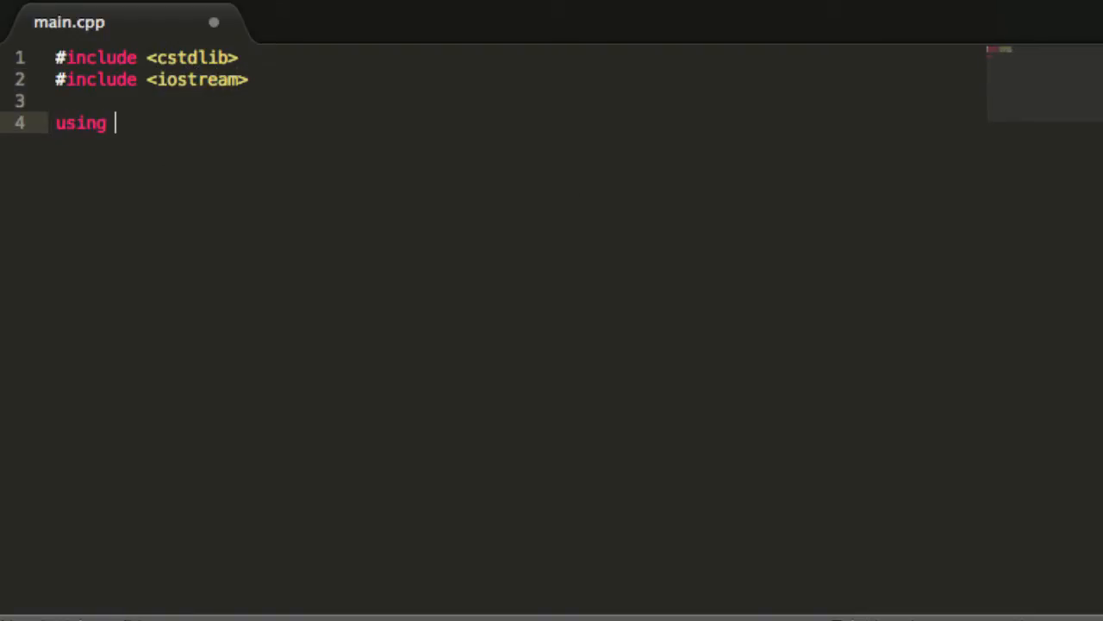
type("namespa")
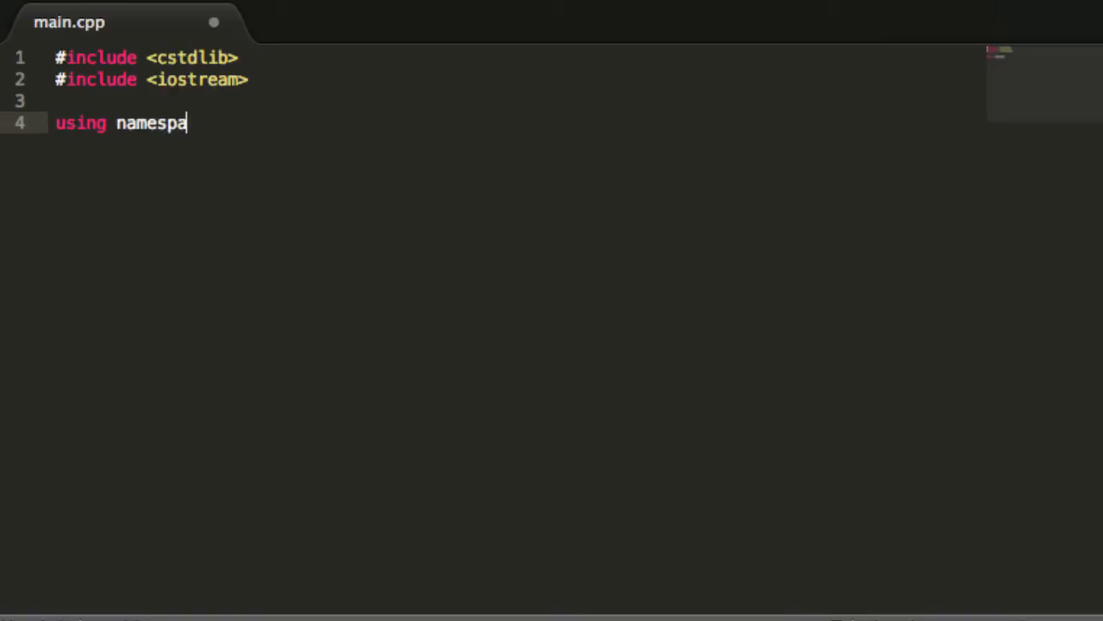
type("ce std;")
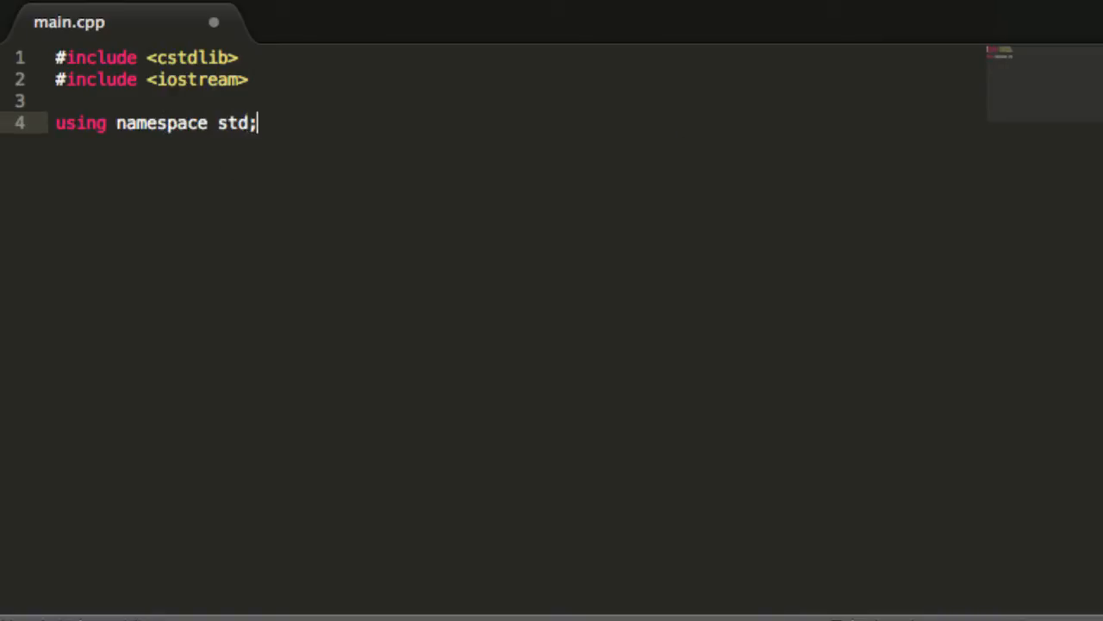
type("int main")
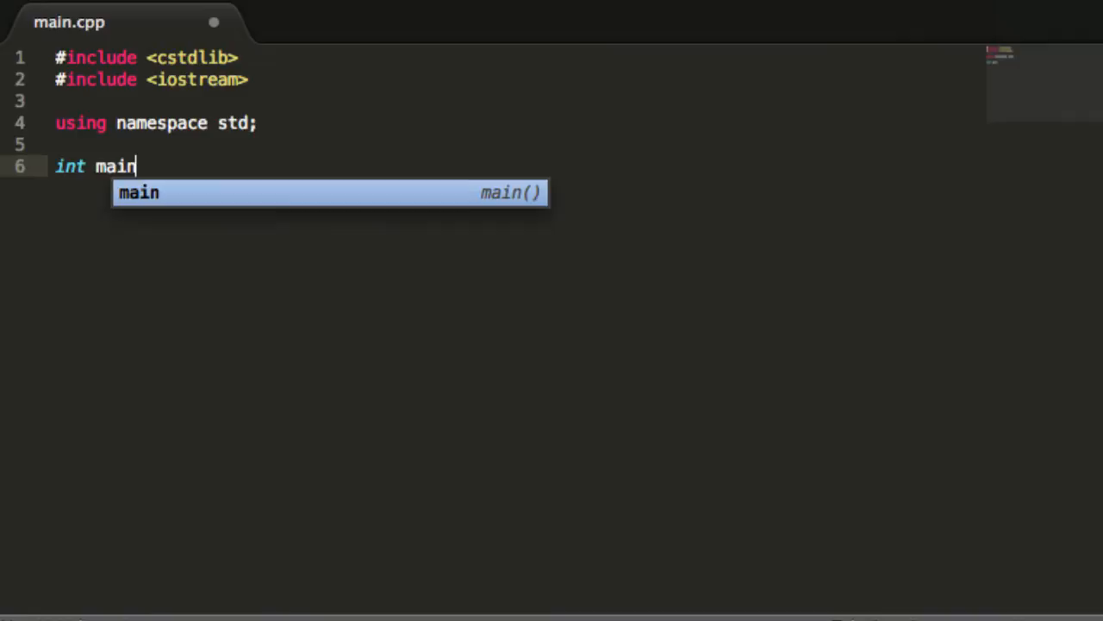
key("Tab")
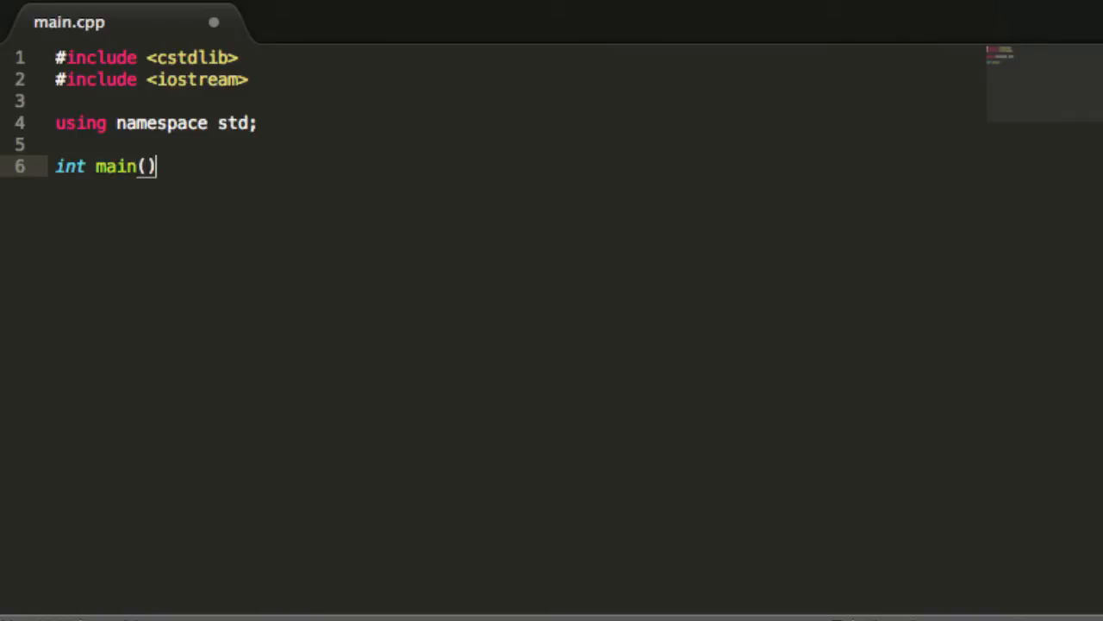
Step: Open main's body with a brace and add 'return 0;'
type("{")
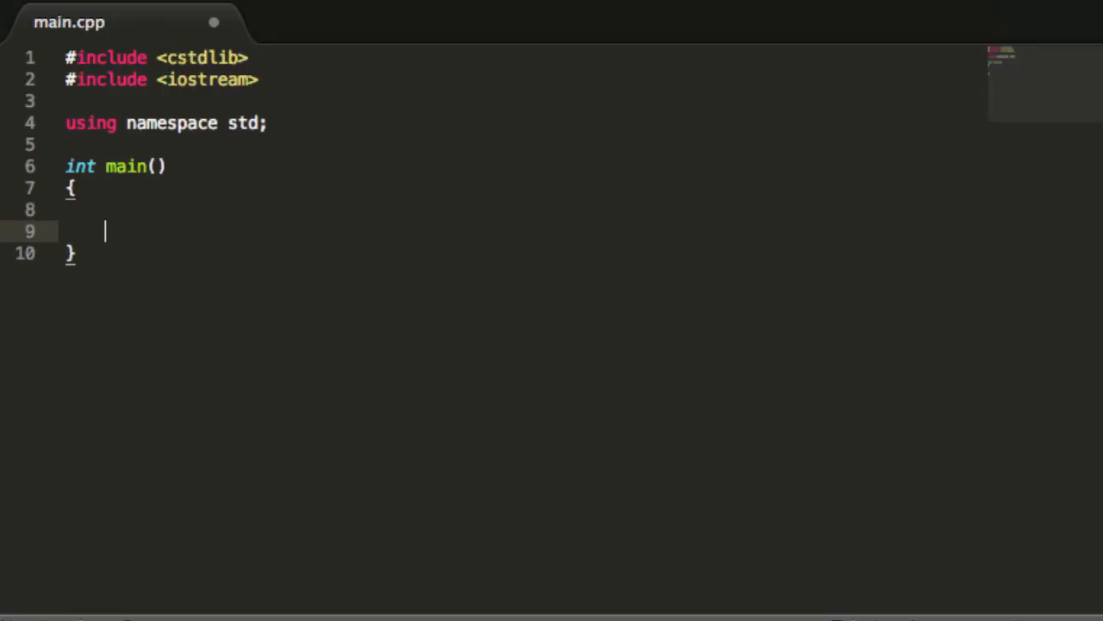
type("return")
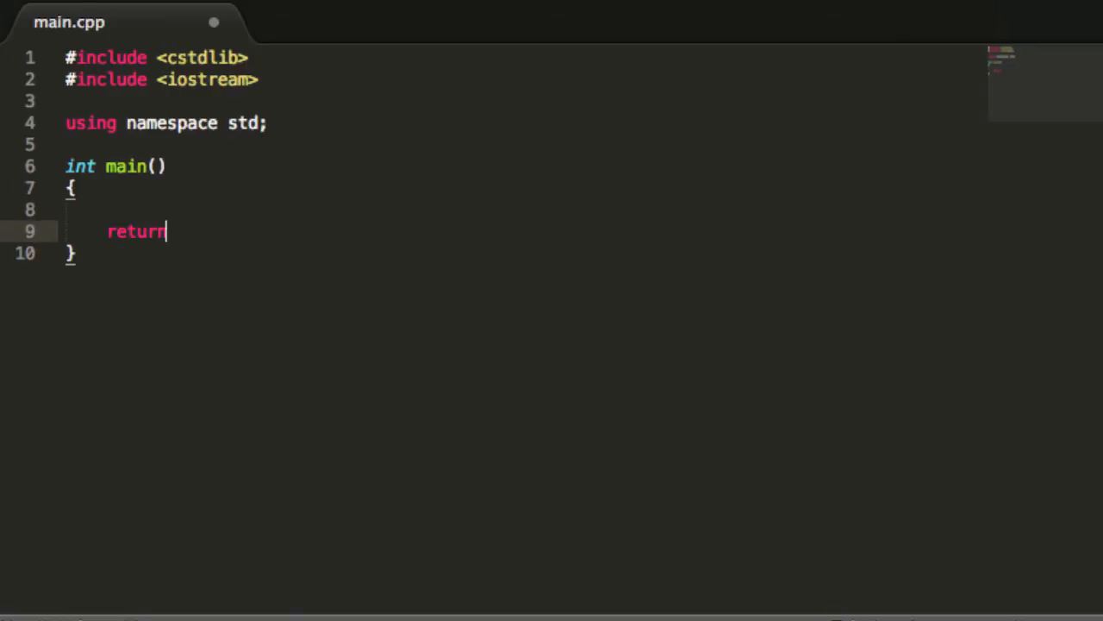
type("0;")
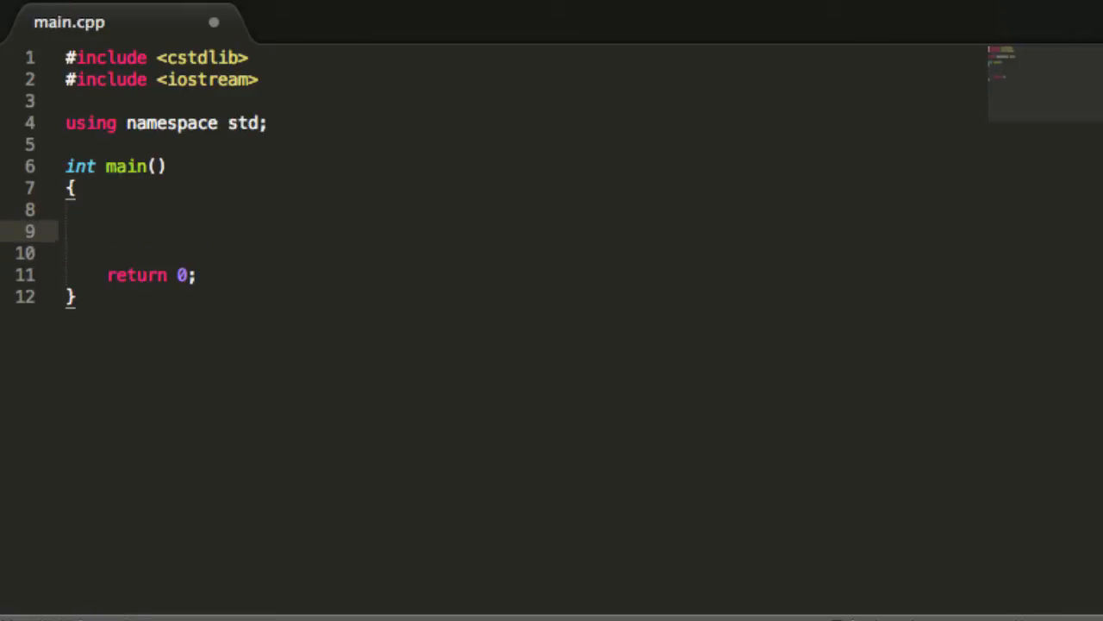
Step: Add cout printing "Paul Programming is my favorite YouTube channel\n"
type("cout")
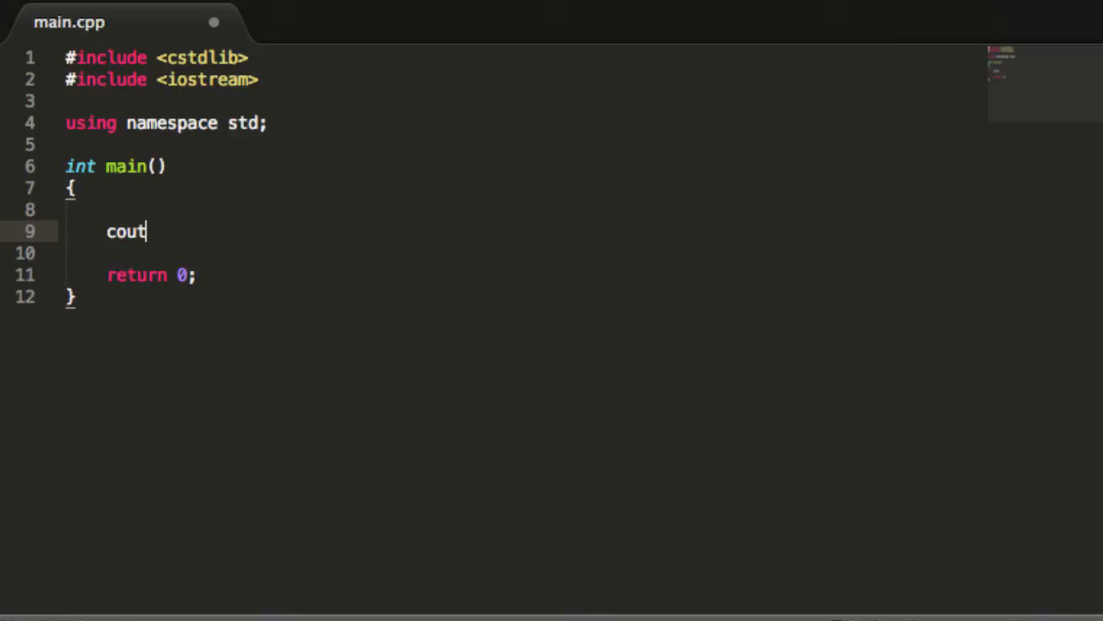
type("<< \"\"")
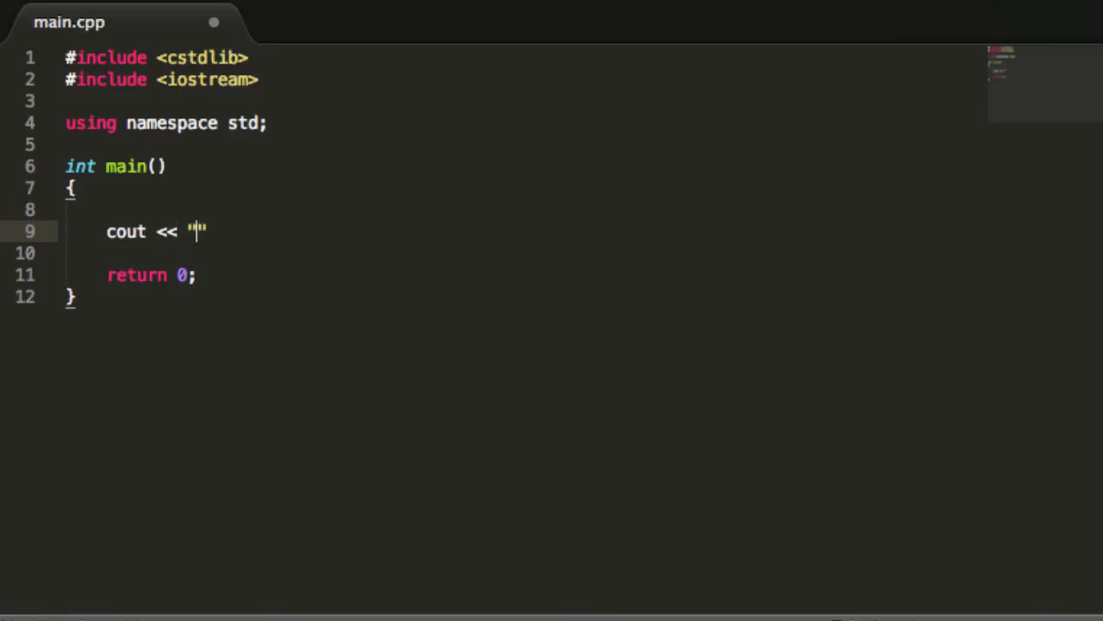
type("Paul P")
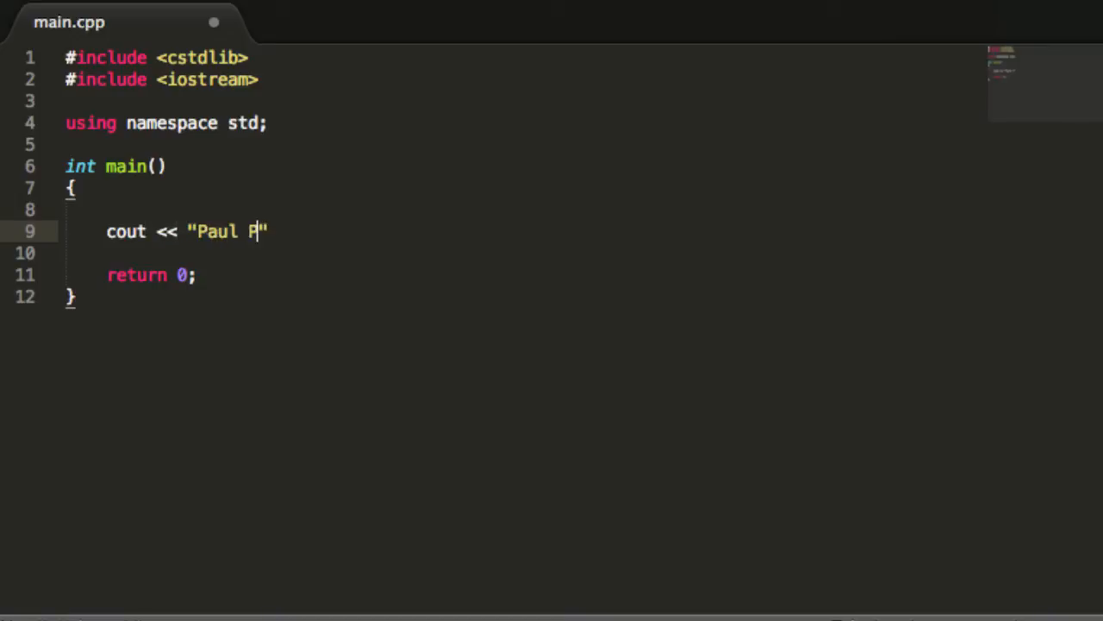
type("rogramming is")
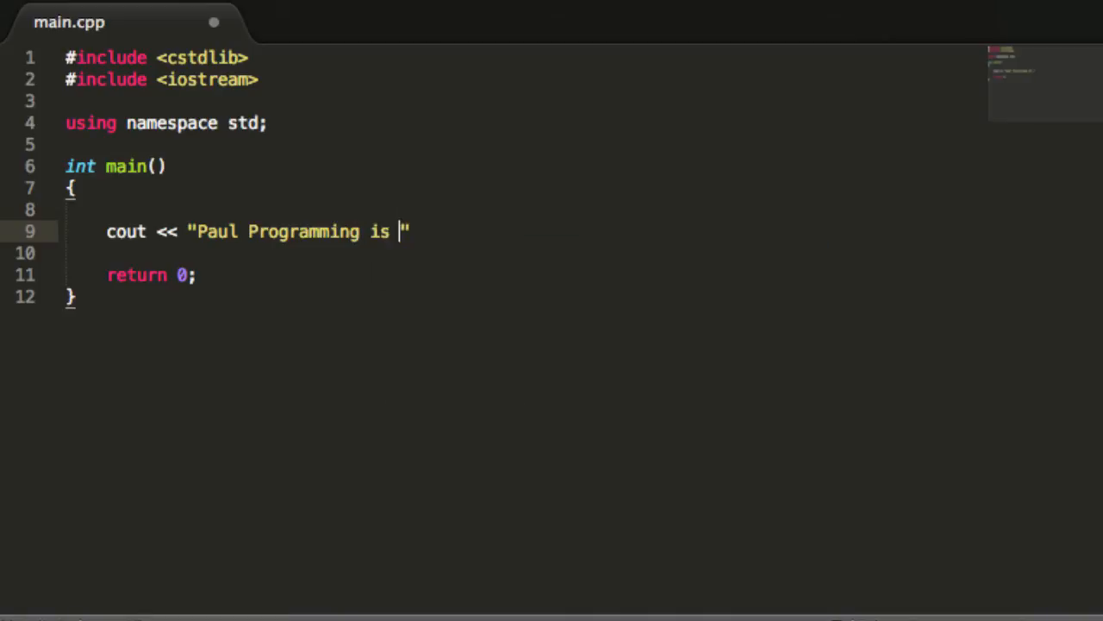
type("my favo")
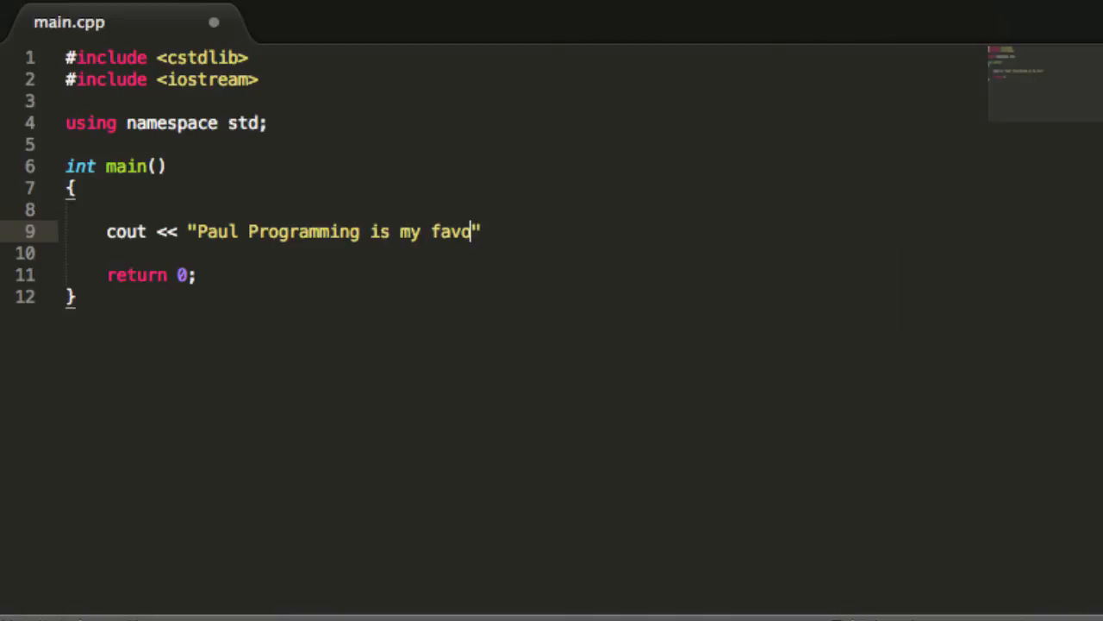
type("rite You")
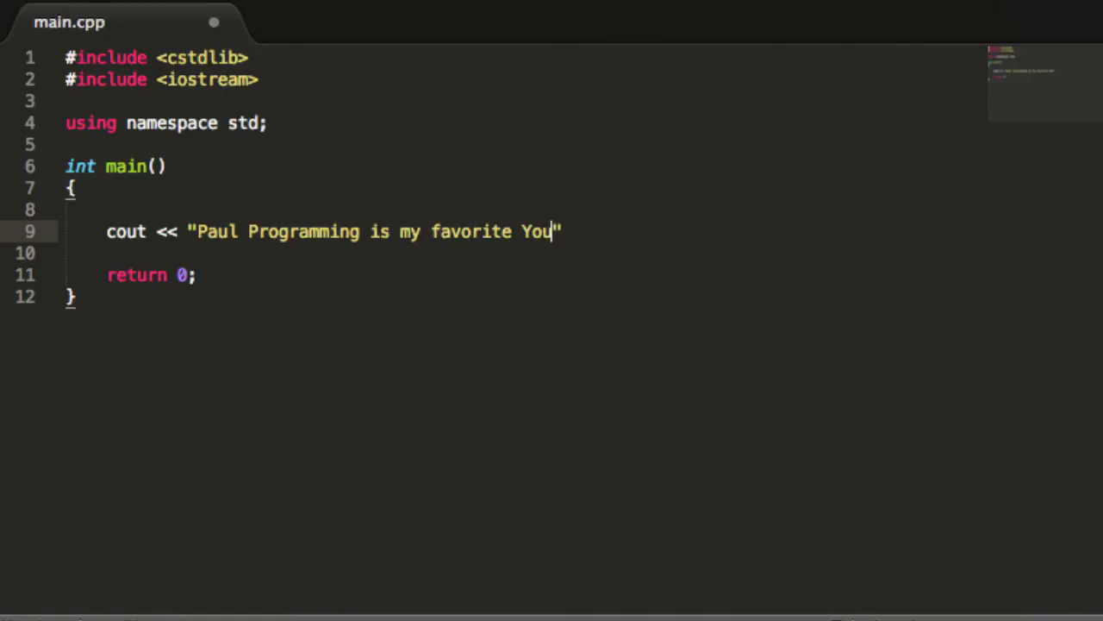
type("Tube ch")
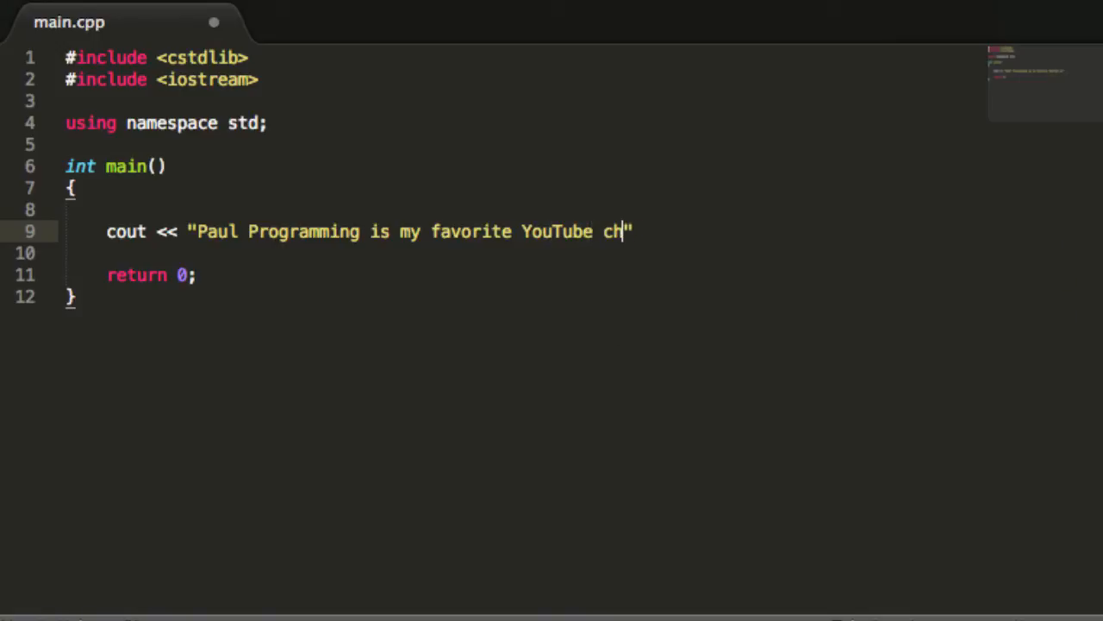
type("annel")
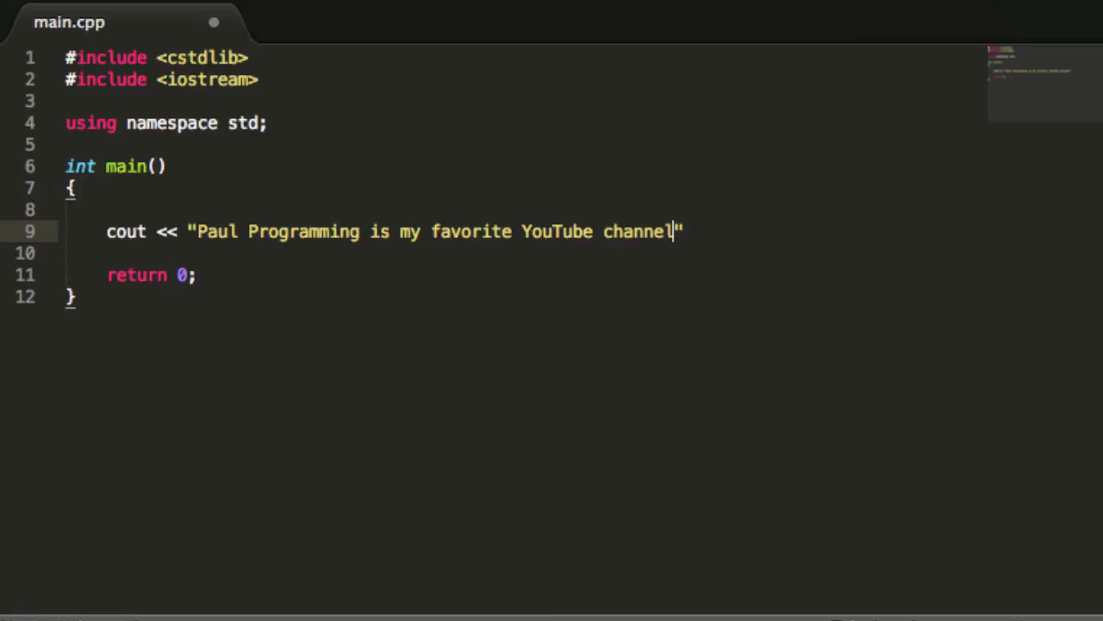
type("\\n;")
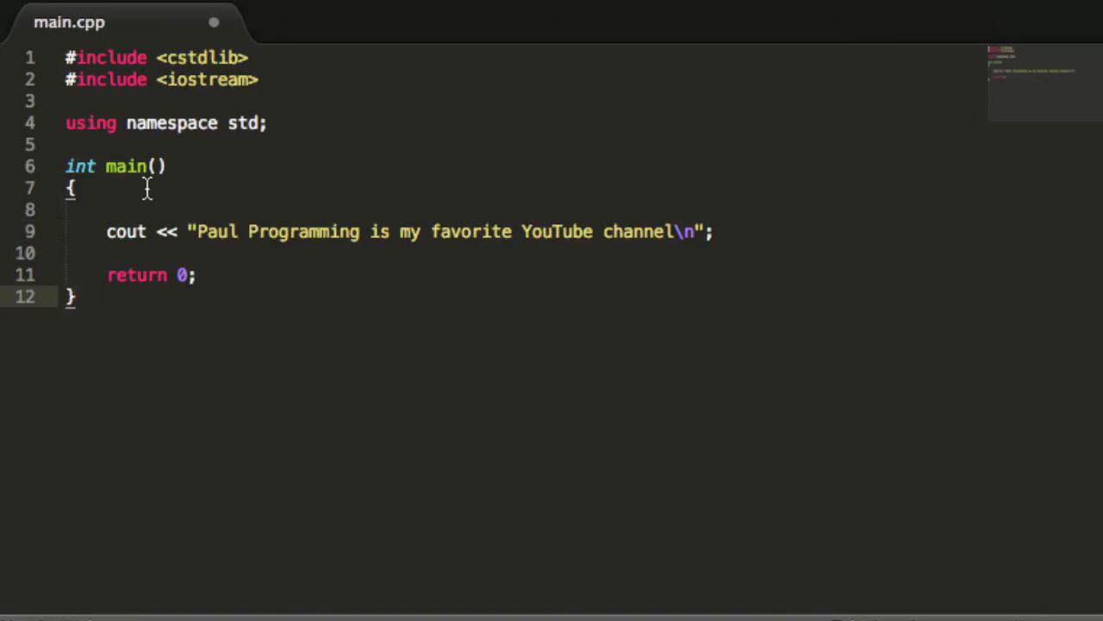
mouse_move(297, 360)
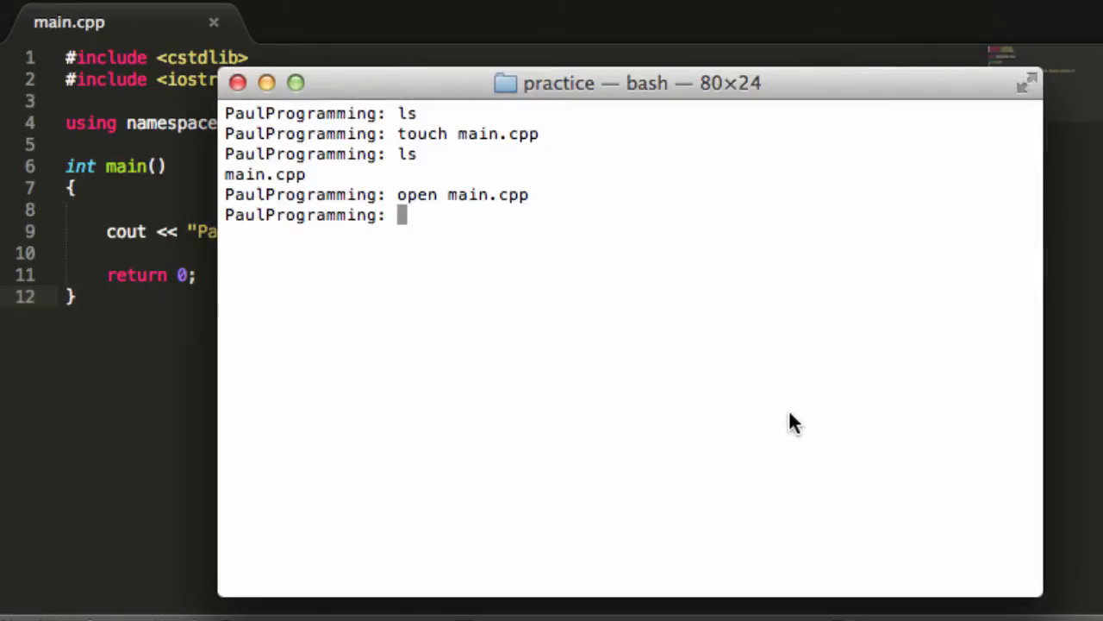
Step: Enter the 'g++ main.cpp' compile command and highlight the g++ compiler name
type("g++")
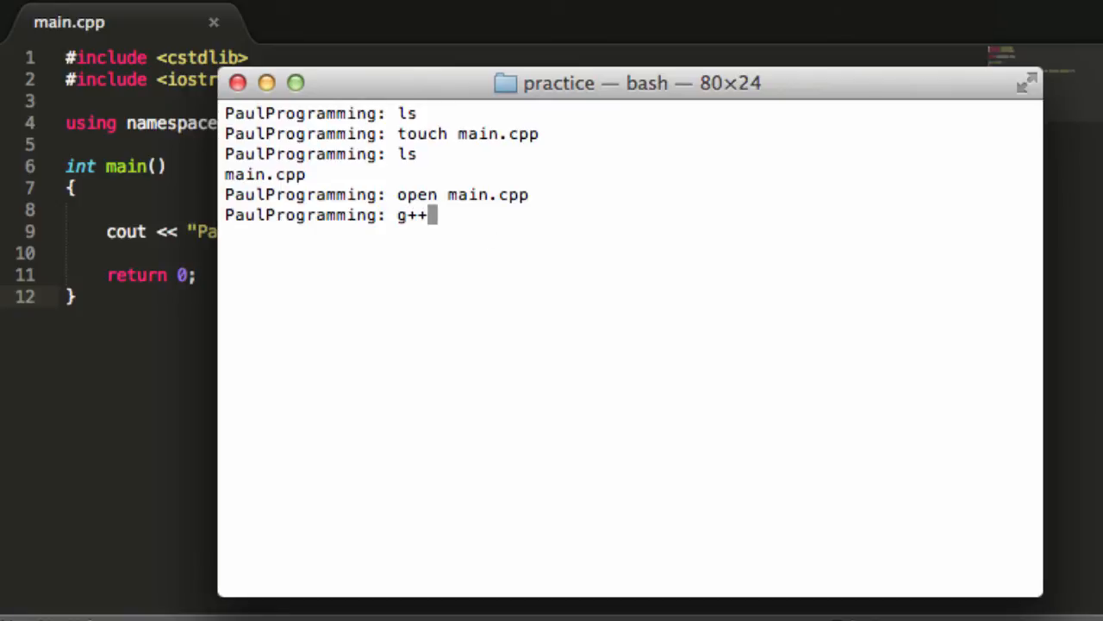
type("main.cpp")
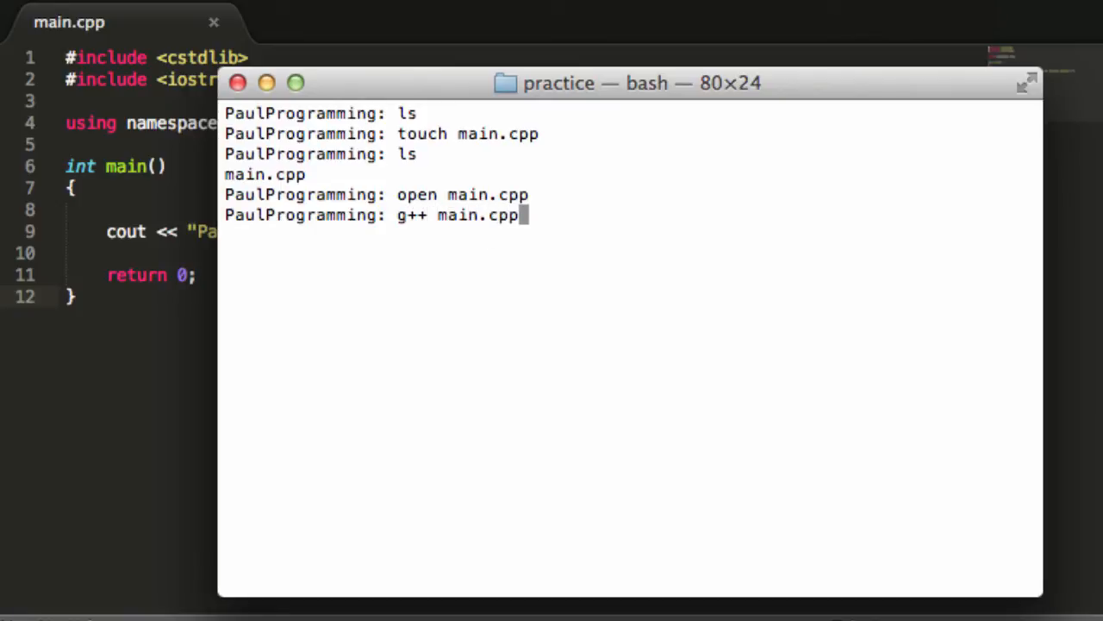
double_click(412, 214)
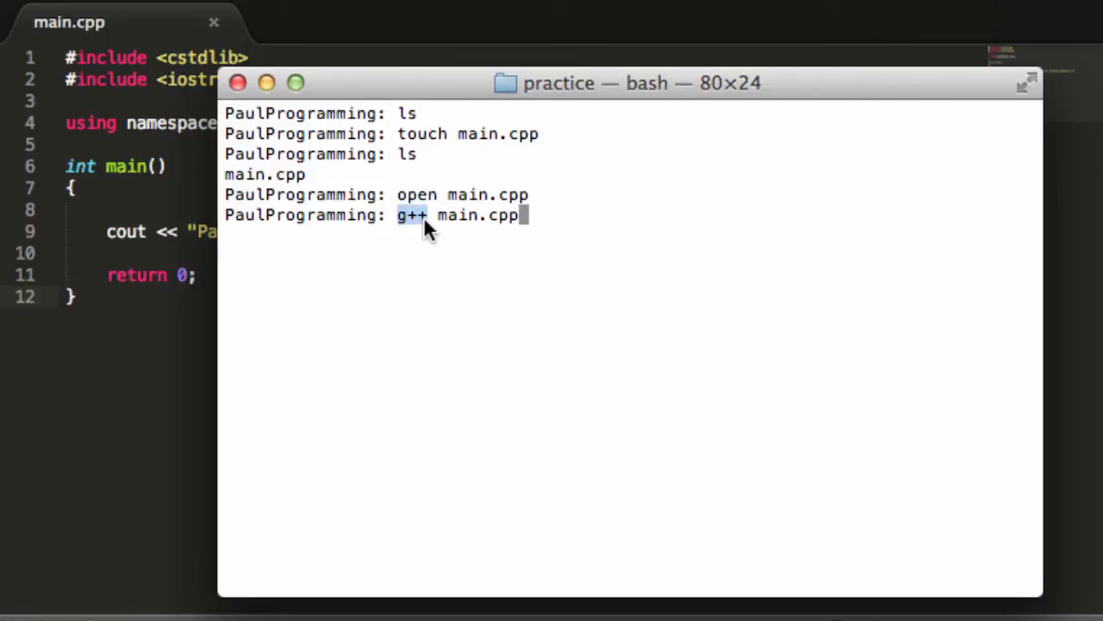
mouse_move(439, 226)
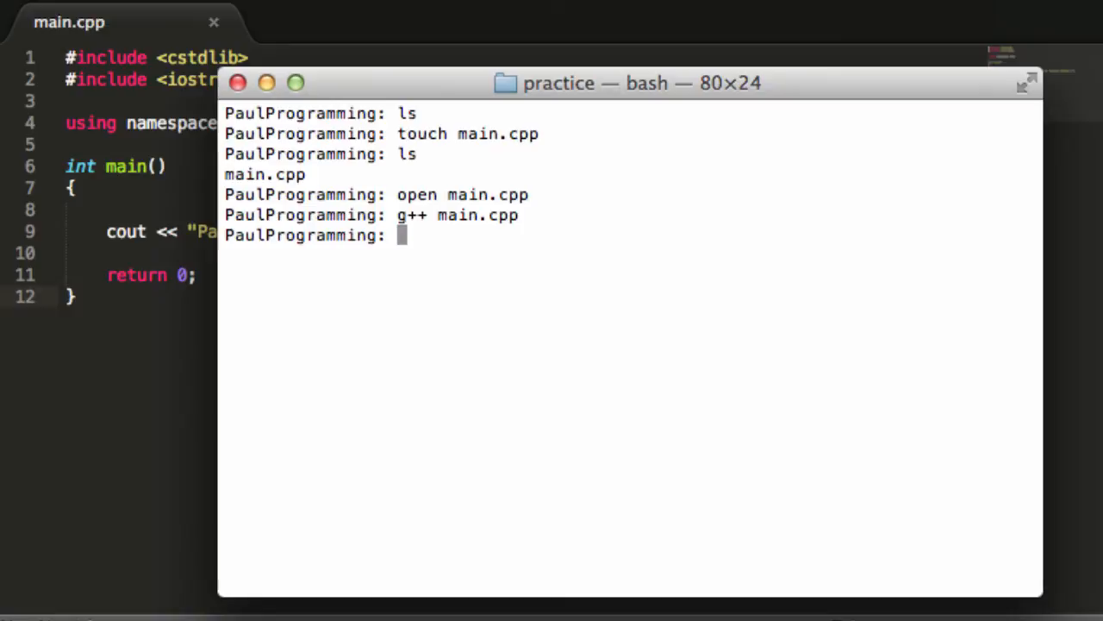
mouse_move(423, 242)
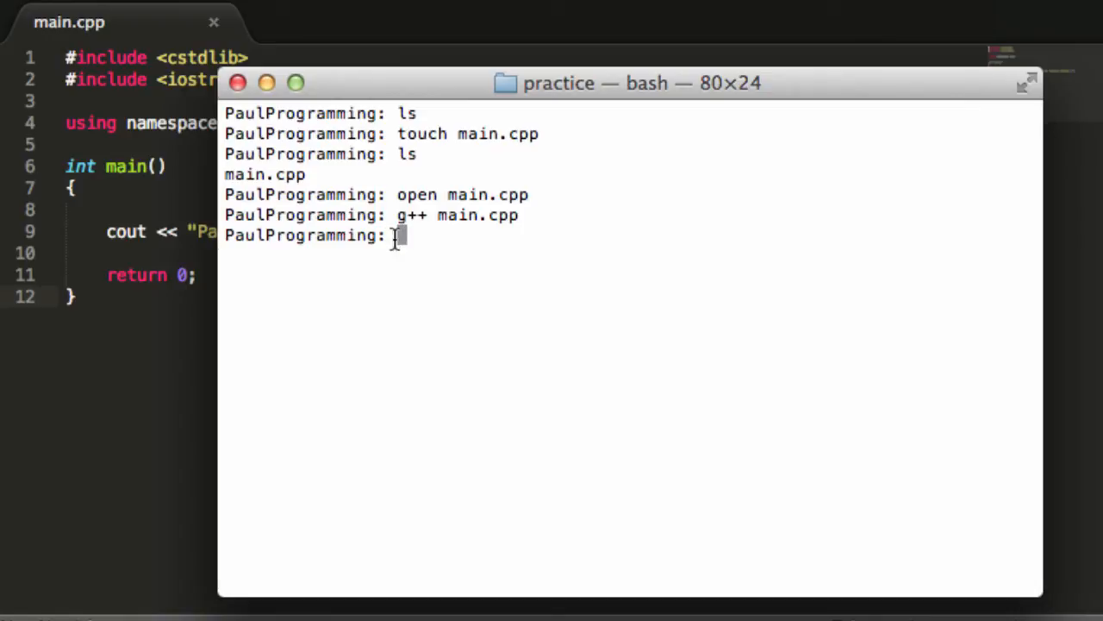
mouse_move(409, 238)
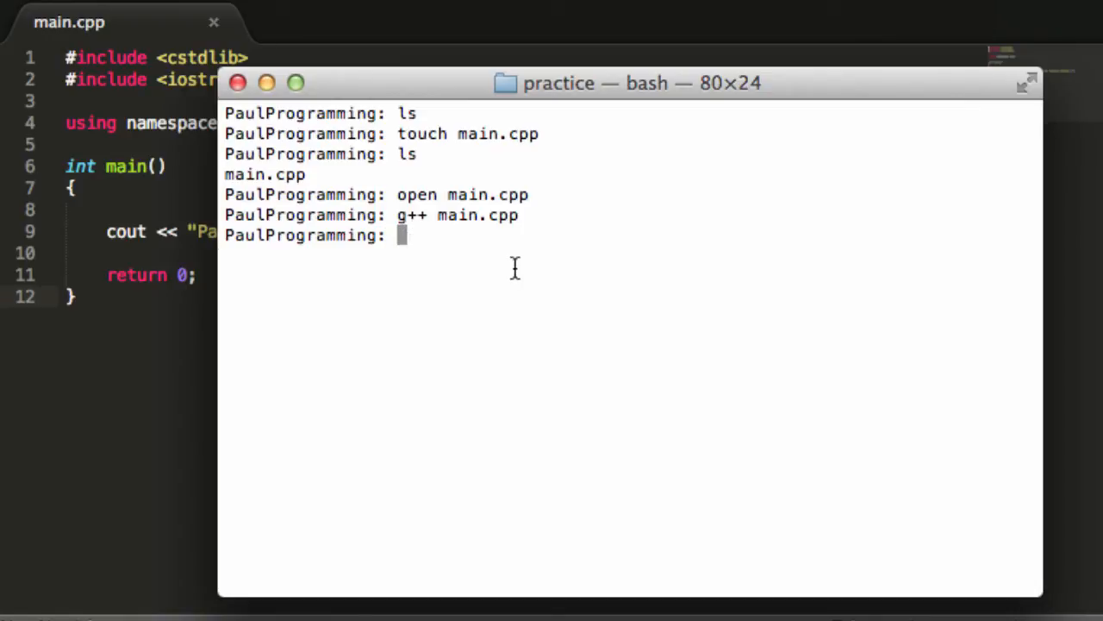
Step: List the folder to confirm a.out now sits beside main.cpp
type("ls")
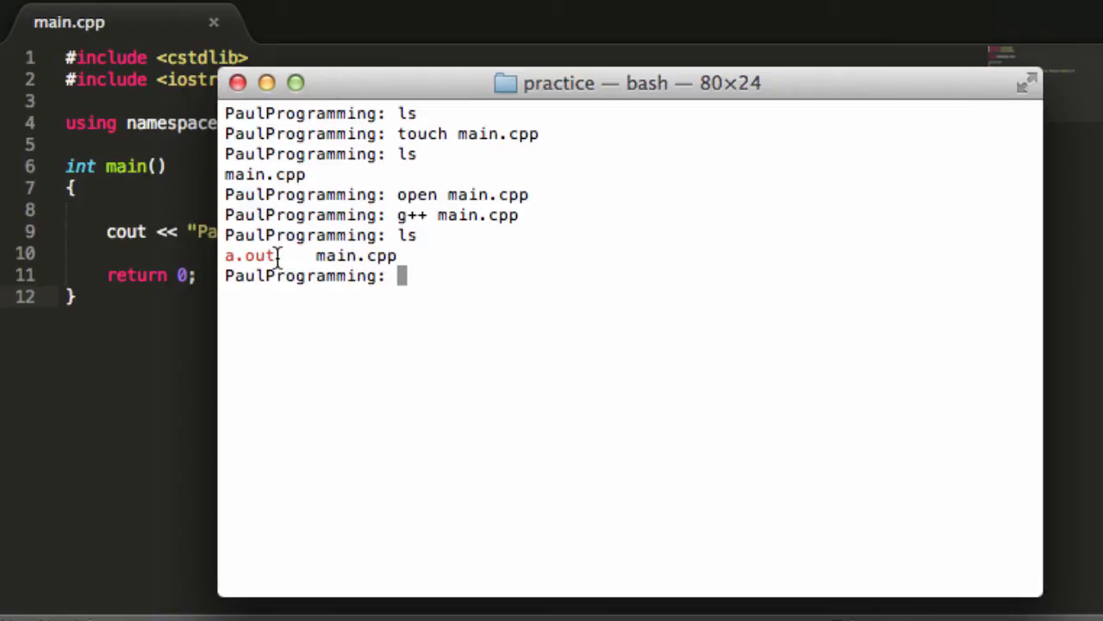
double_click(250, 255)
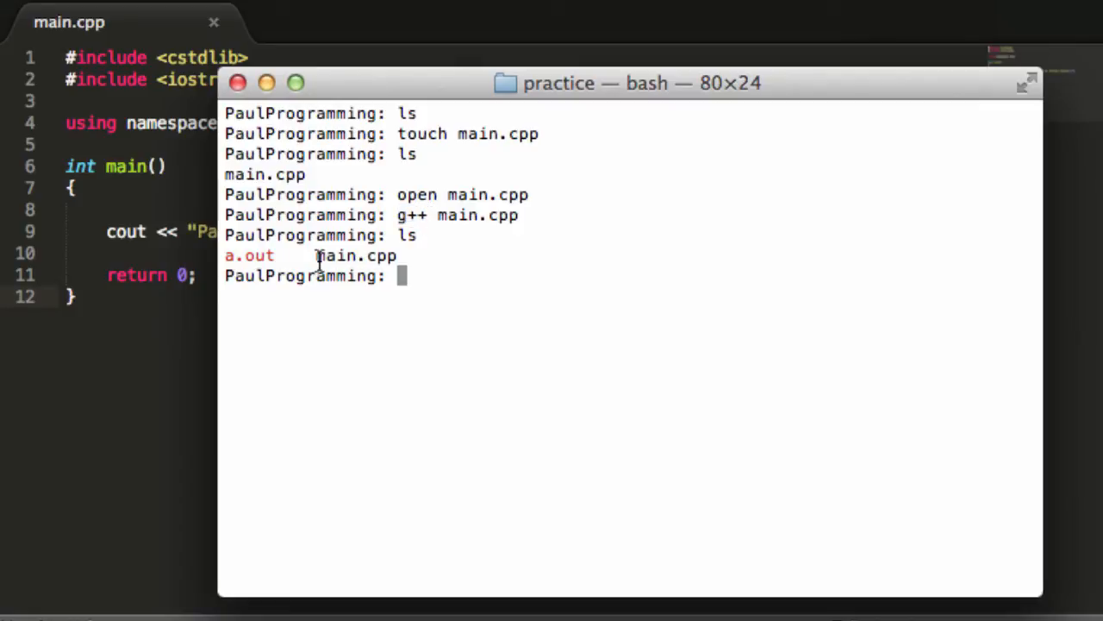
double_click(355, 255)
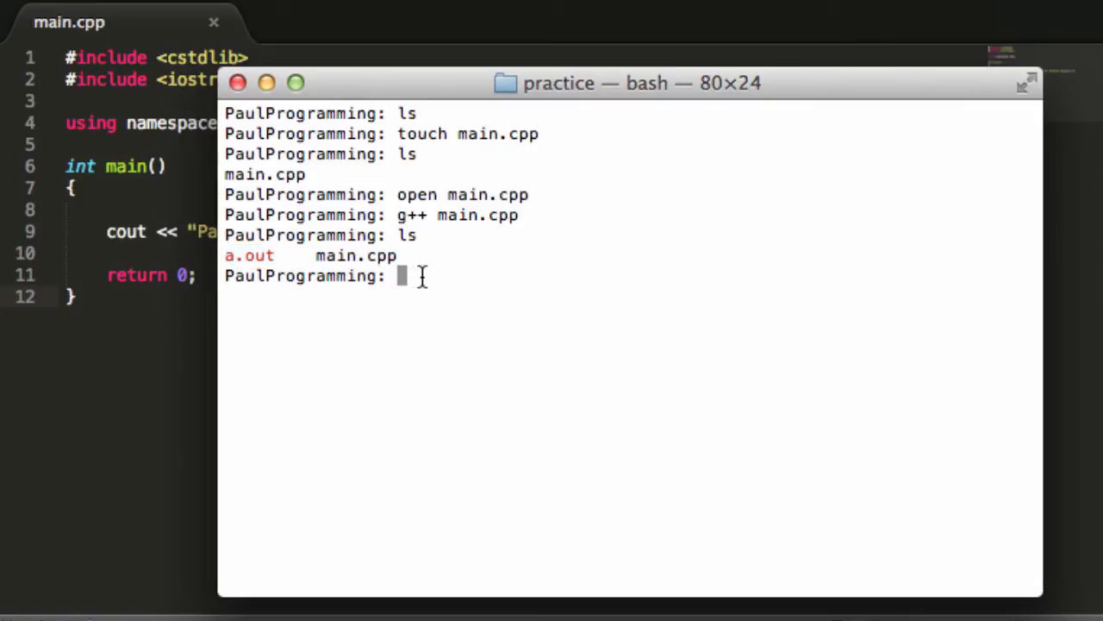
Step: Run ./a.out to print the YouTube channel message, highlighting a.out
type("./a.out")
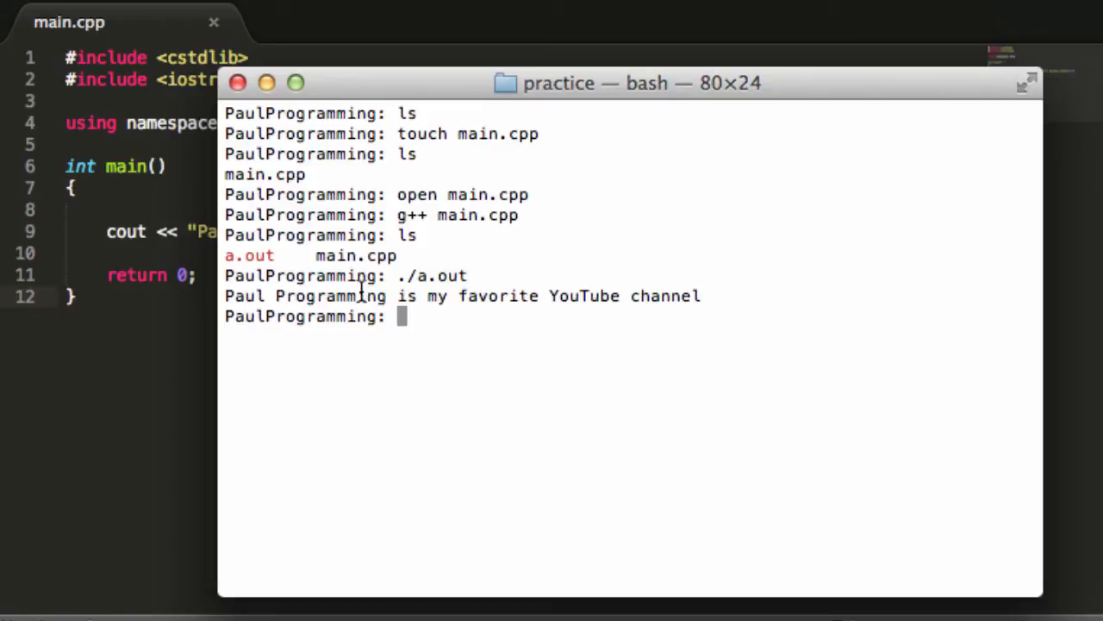
mouse_move(339, 289)
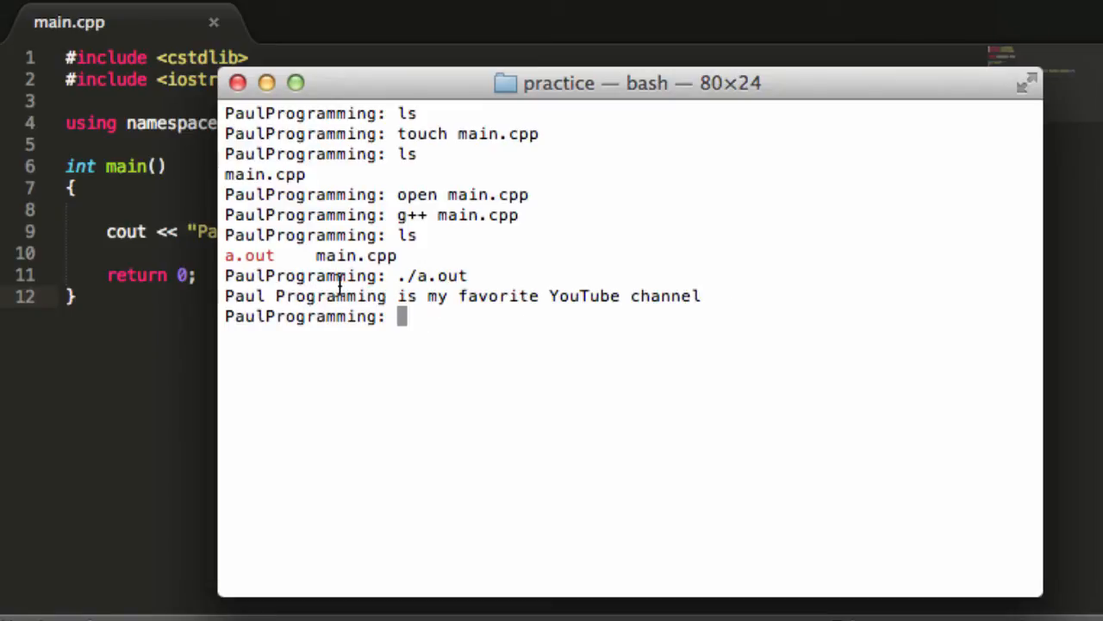
double_click(355, 256)
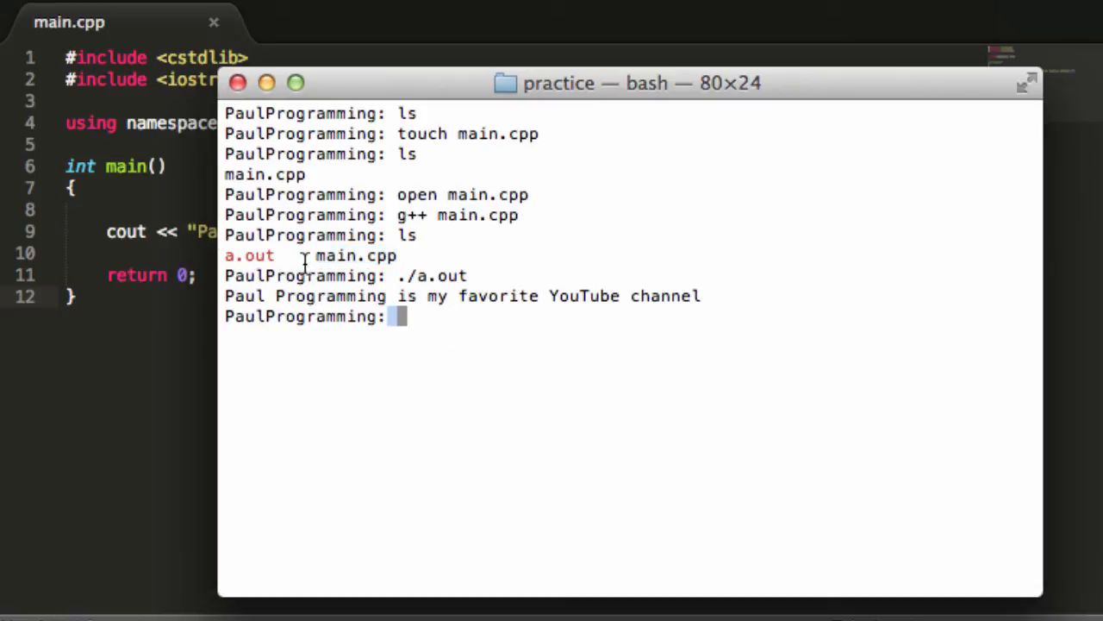
double_click(249, 256)
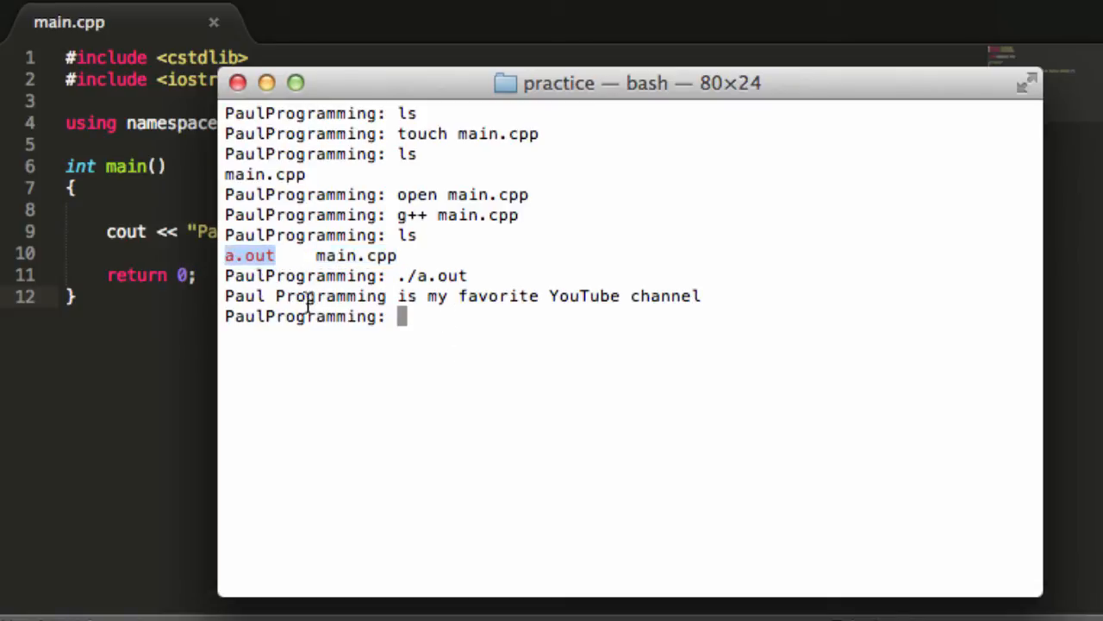
Step: Build an executable named paul with 'g++ main.cpp -o paul' and run ./paul
type("g")
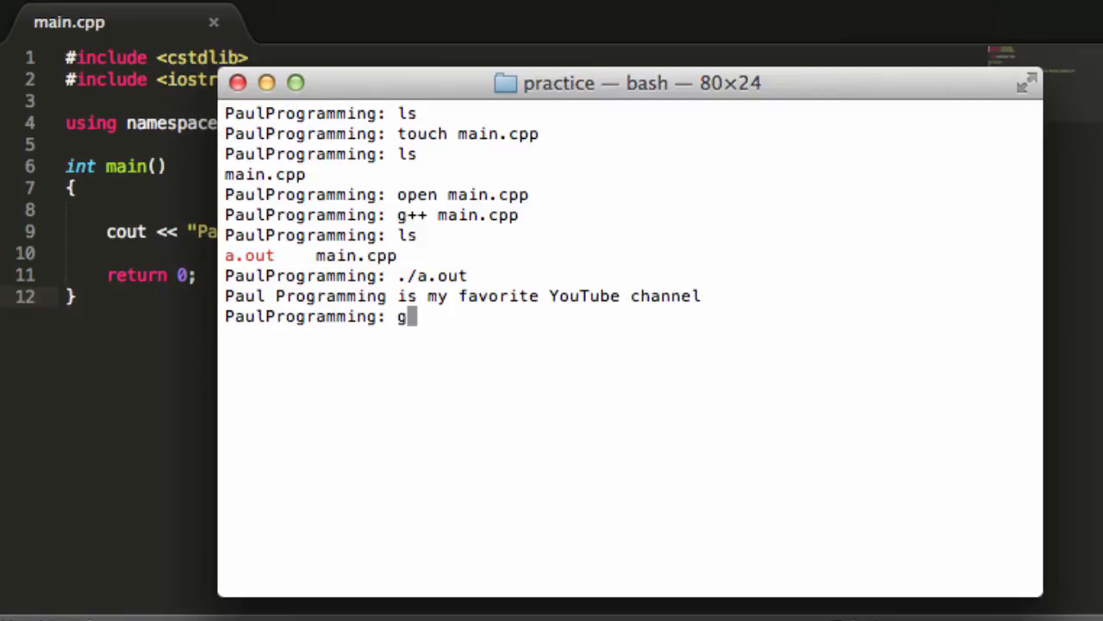
type("++ main")
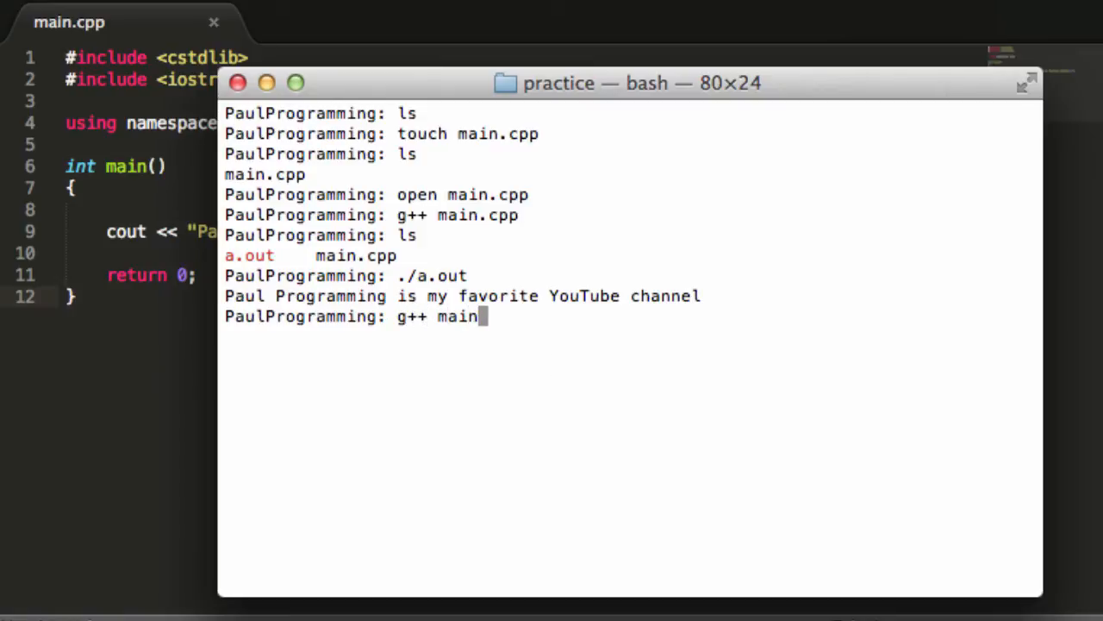
type(".cpp")
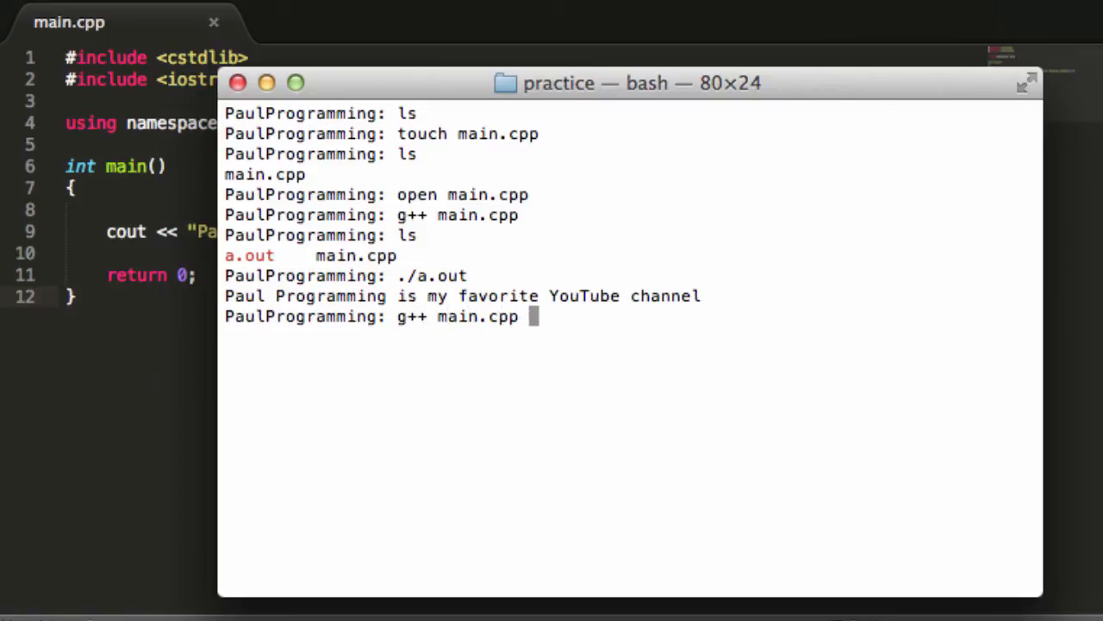
type("-o")
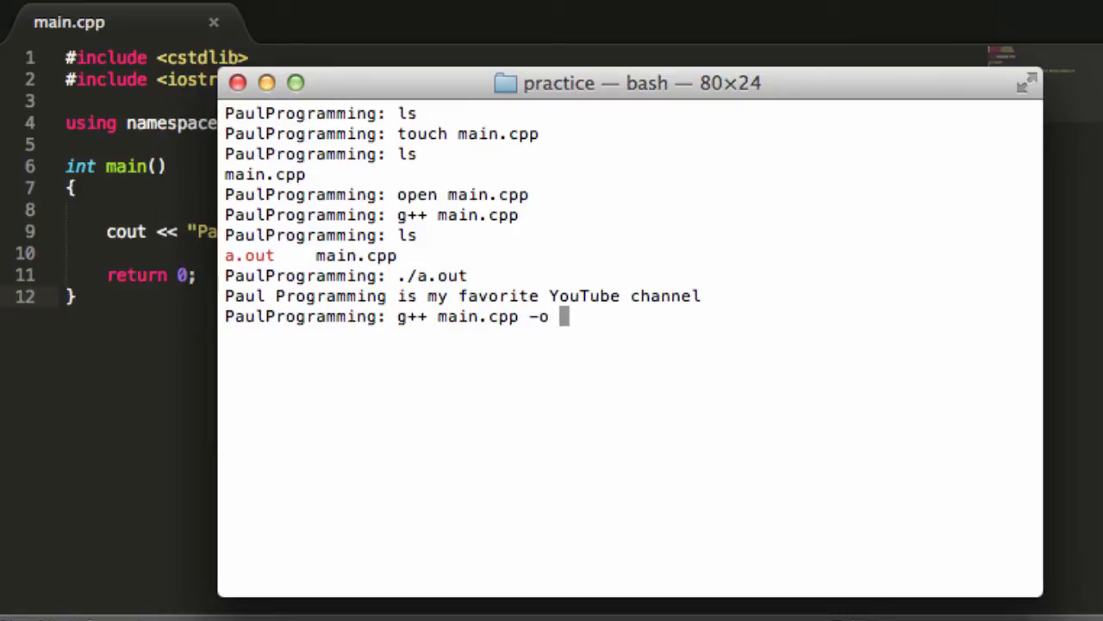
type("paul")
type("ls")
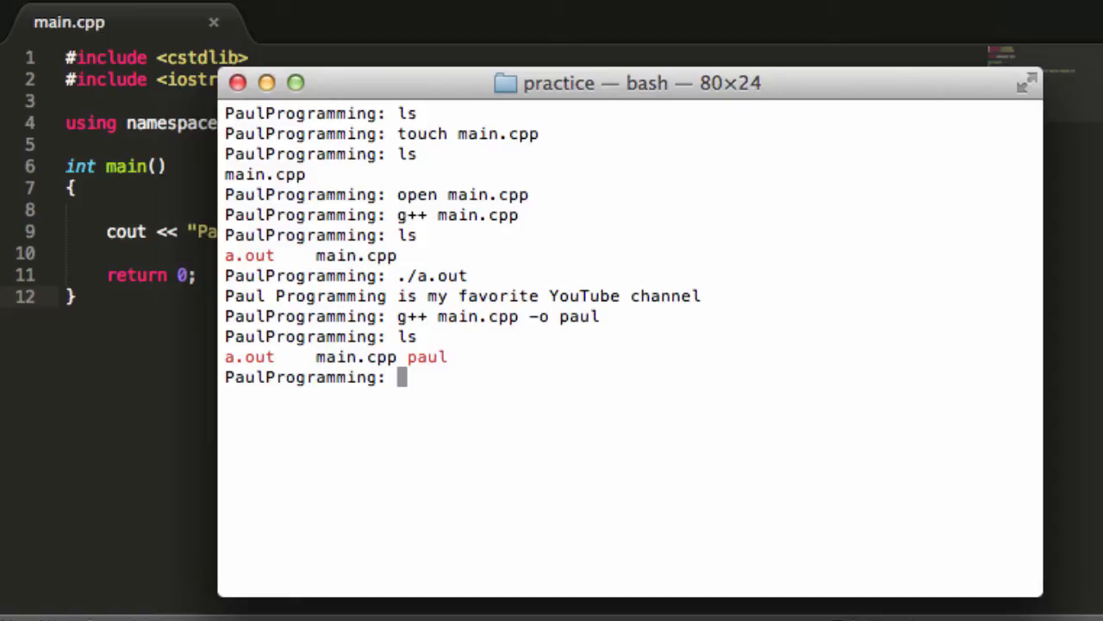
type(".")
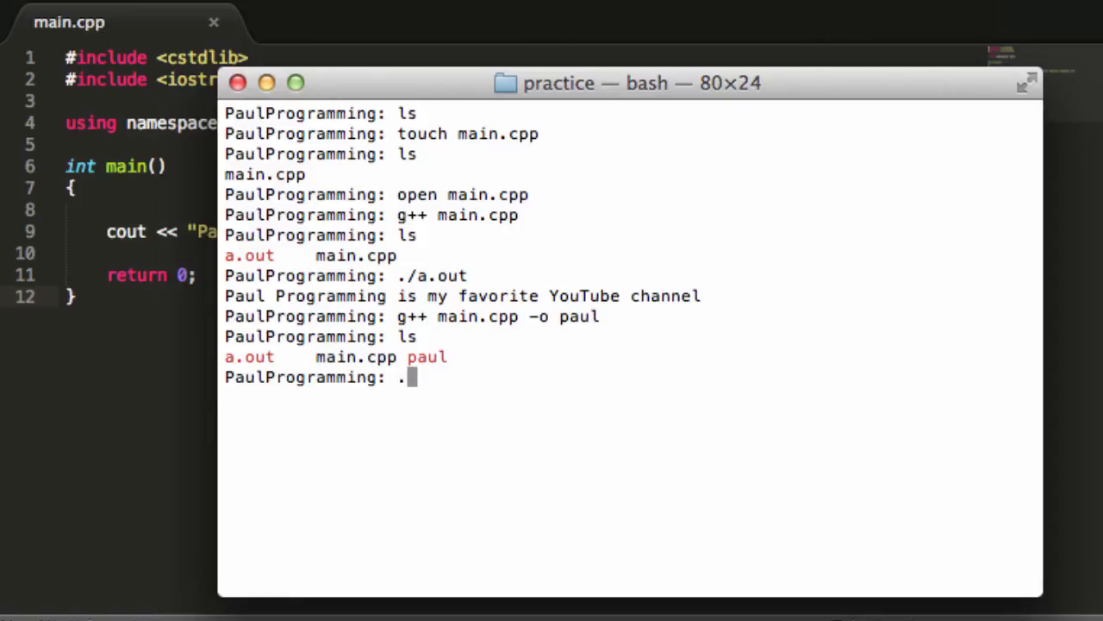
type("/paul")
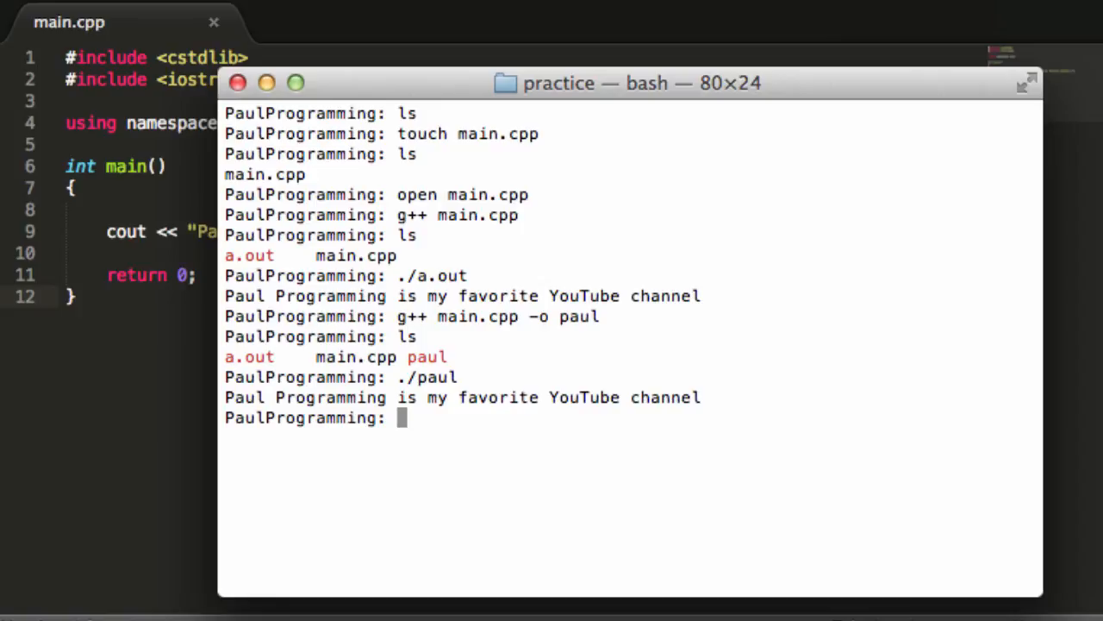
mouse_move(431, 460)
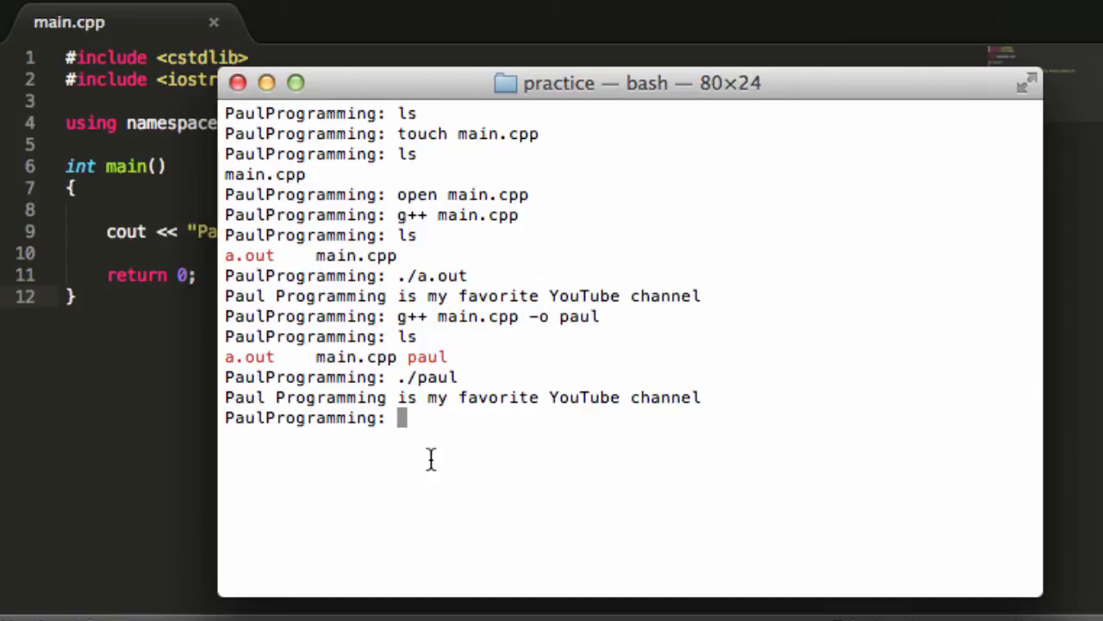
mouse_move(530, 419)
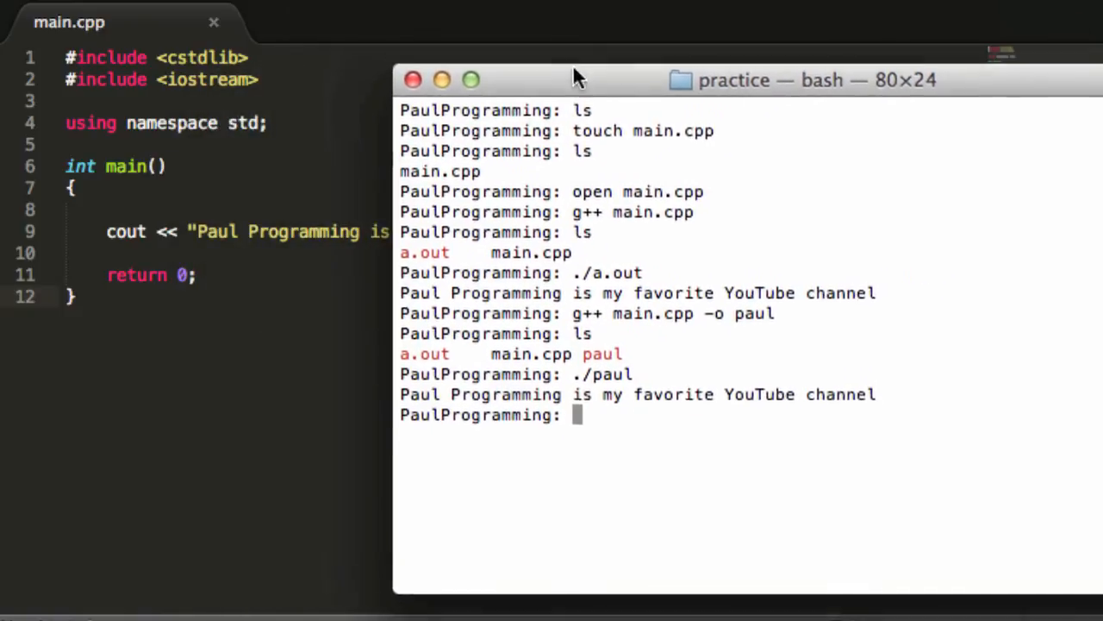
left_click_drag(578, 80, 431, 55)
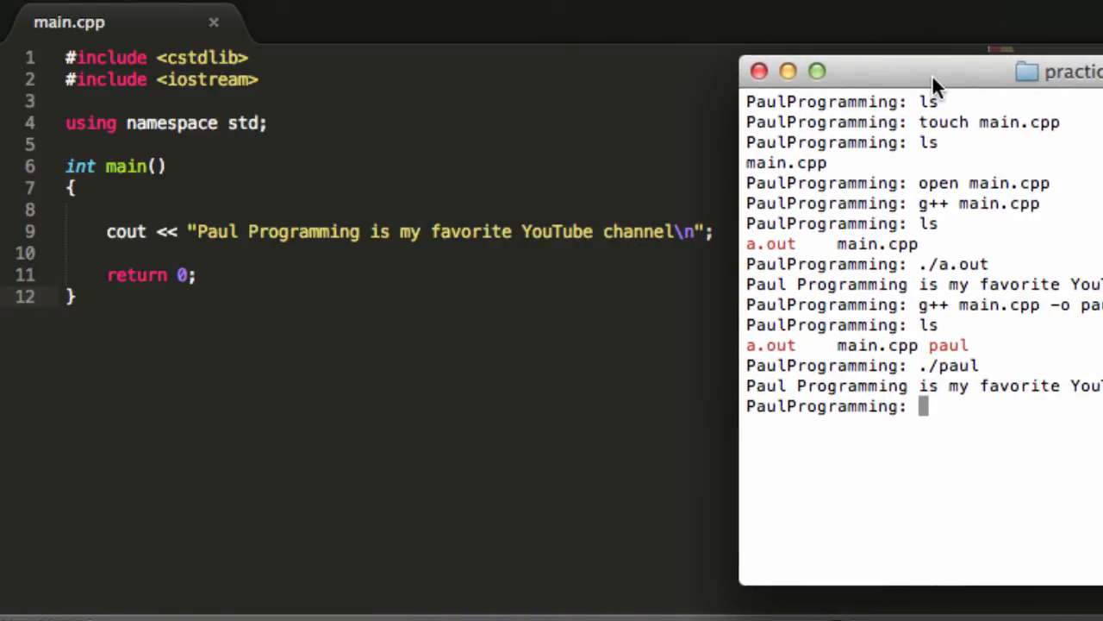
left_click_drag(922, 71, 466, 55)
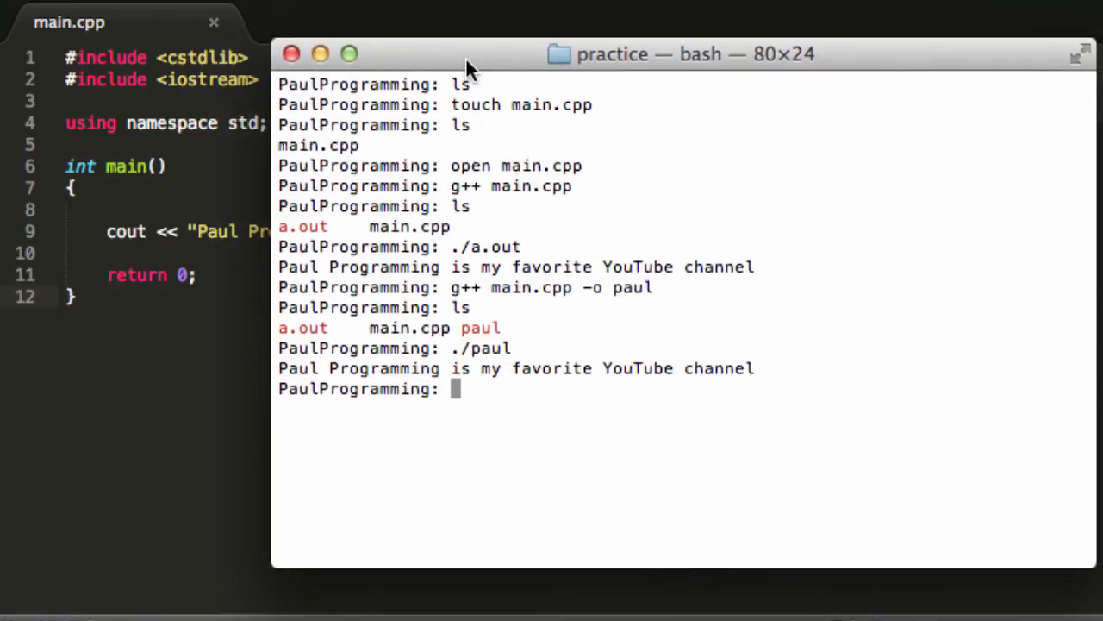
mouse_move(468, 67)
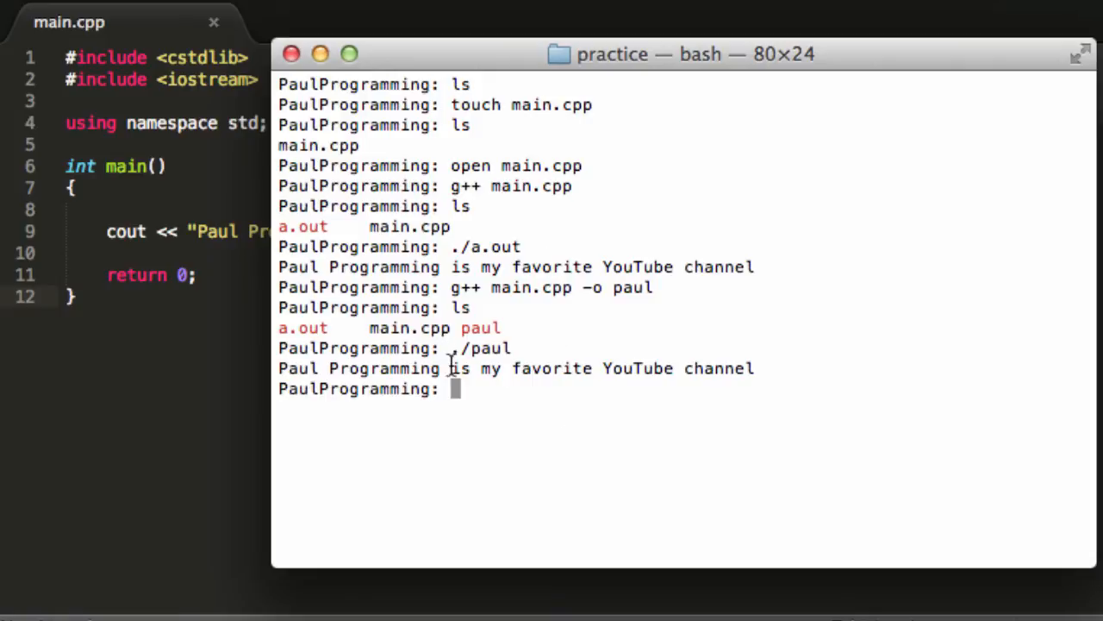
mouse_move(697, 64)
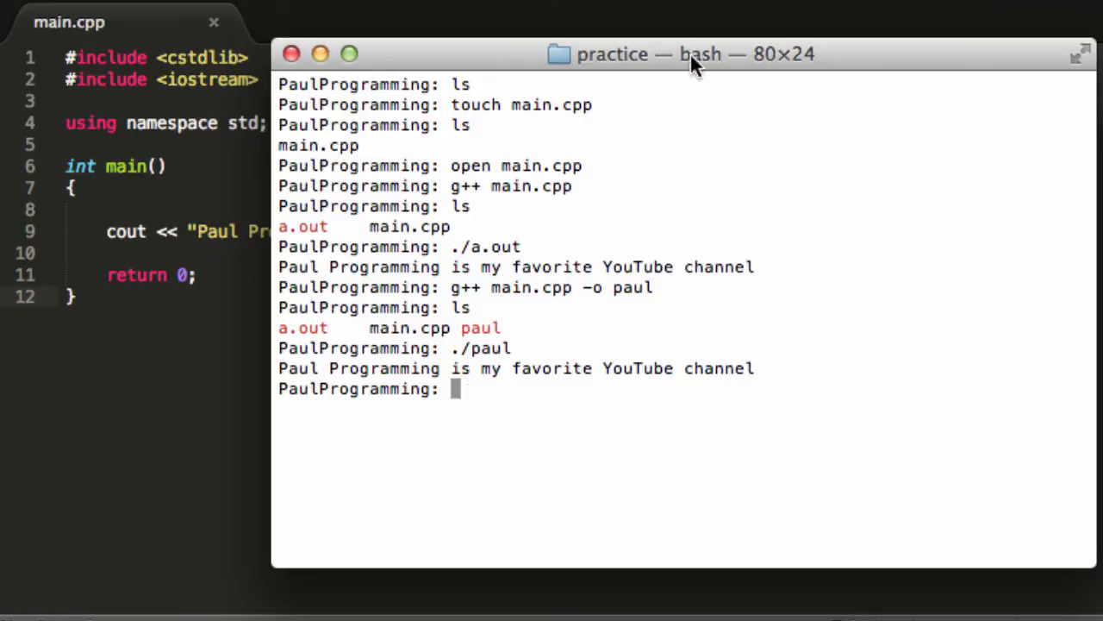